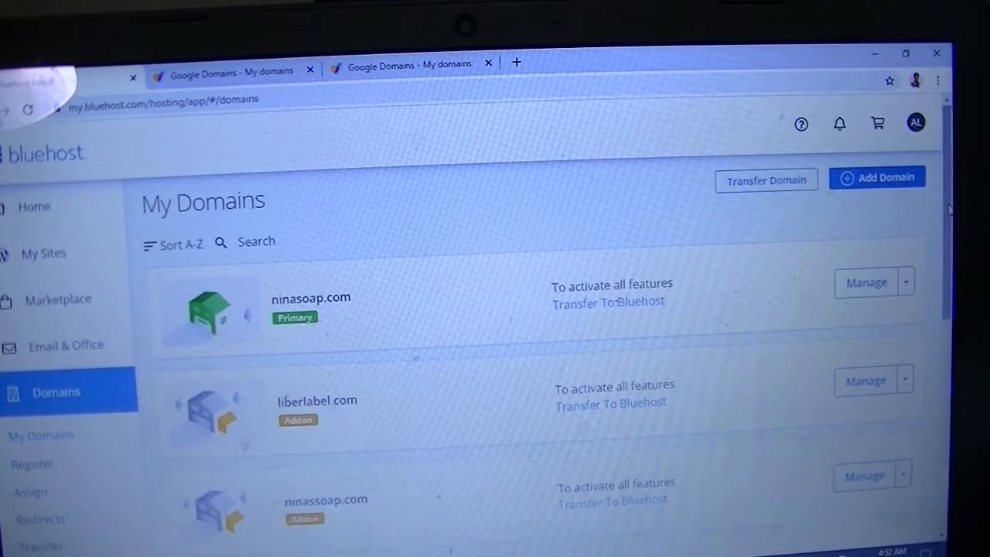
Go to the Assign Domain page from the sidebar's Domains menu
scroll("down", 3)
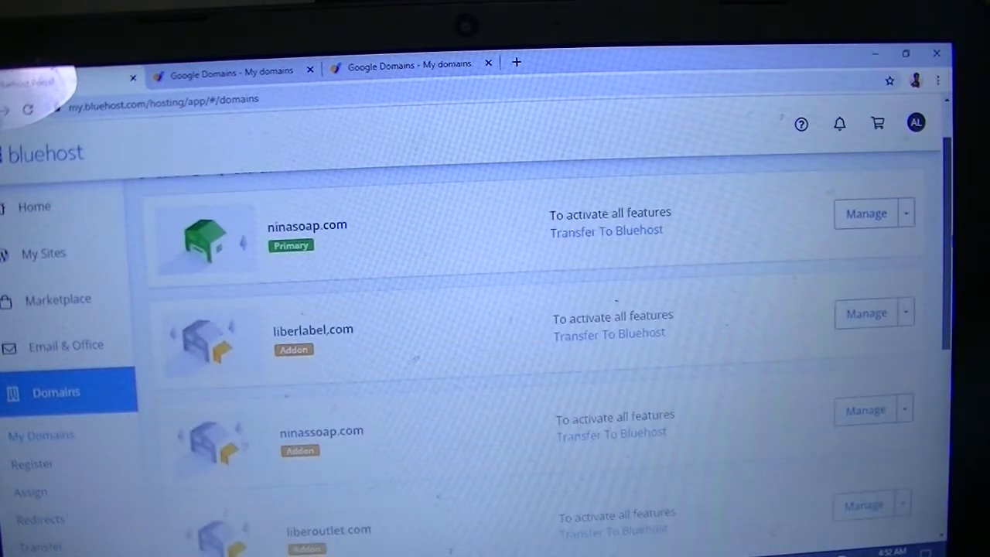
scroll("down", 3)
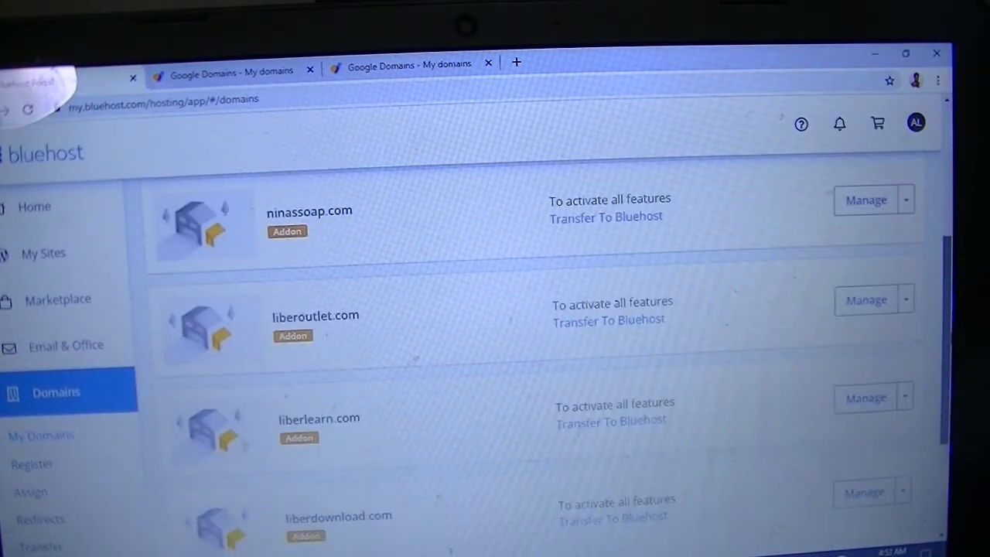
scroll("down", 3)
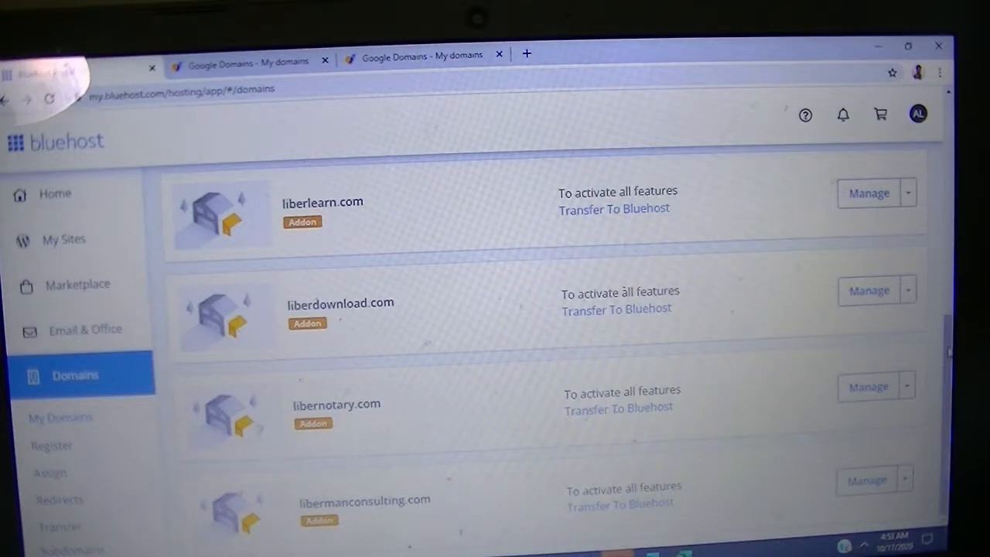
scroll("up", 3)
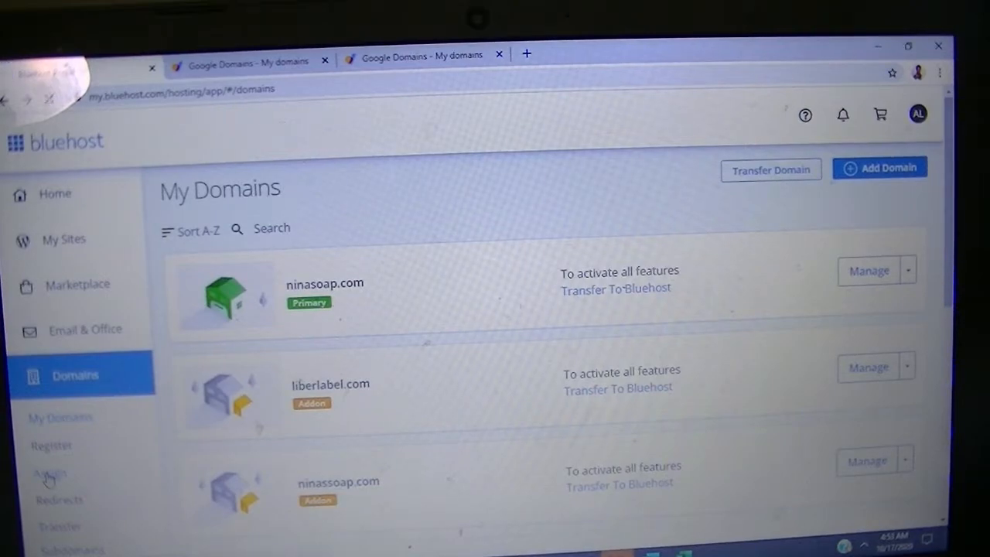
left_click(50, 473)
type("l")
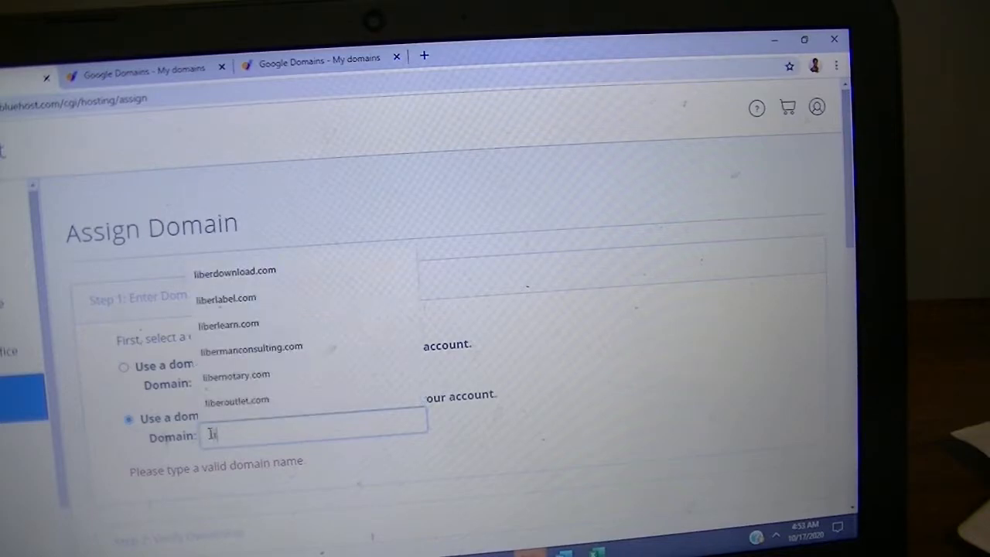
Enter libertaxservice.com as a domain not already associated with the account
type("iber")
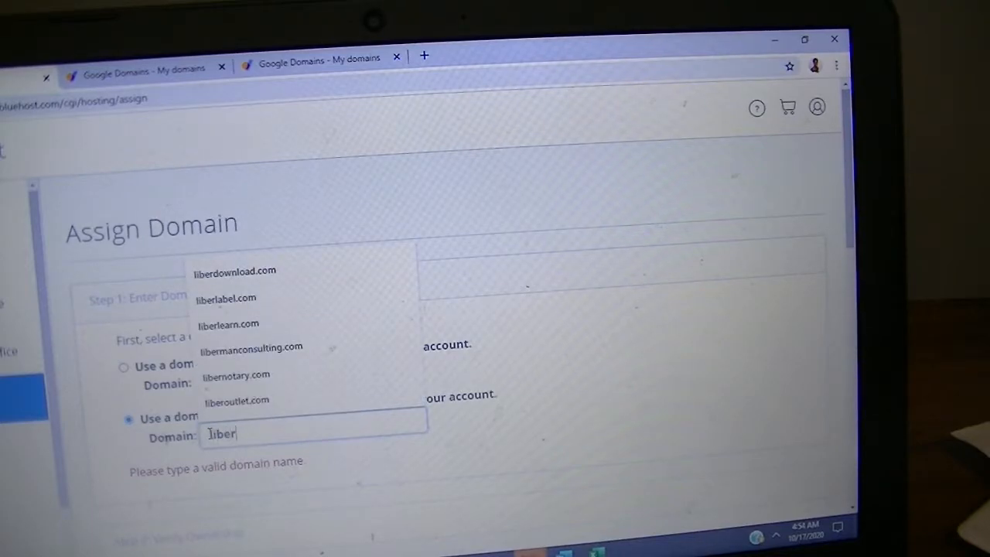
type("tax")
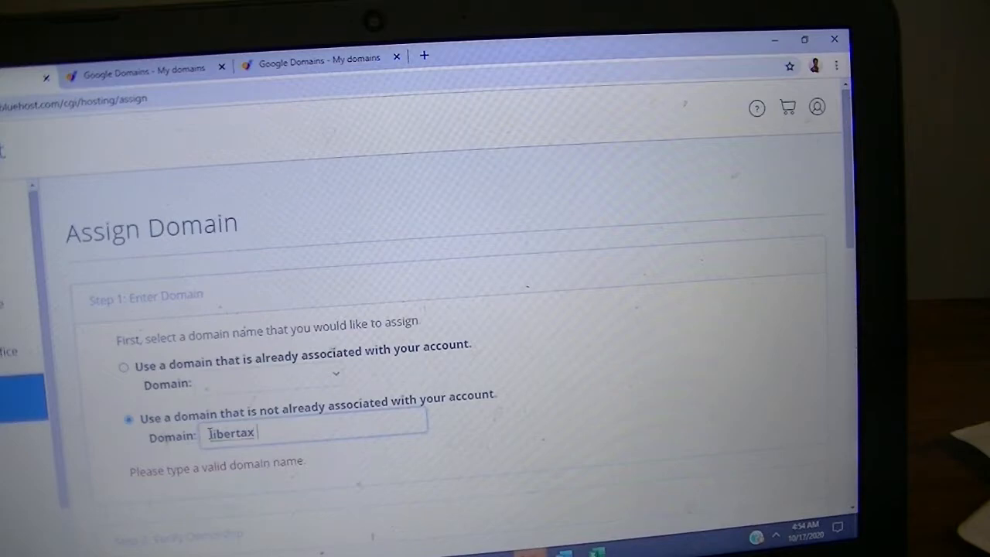
type("serv")
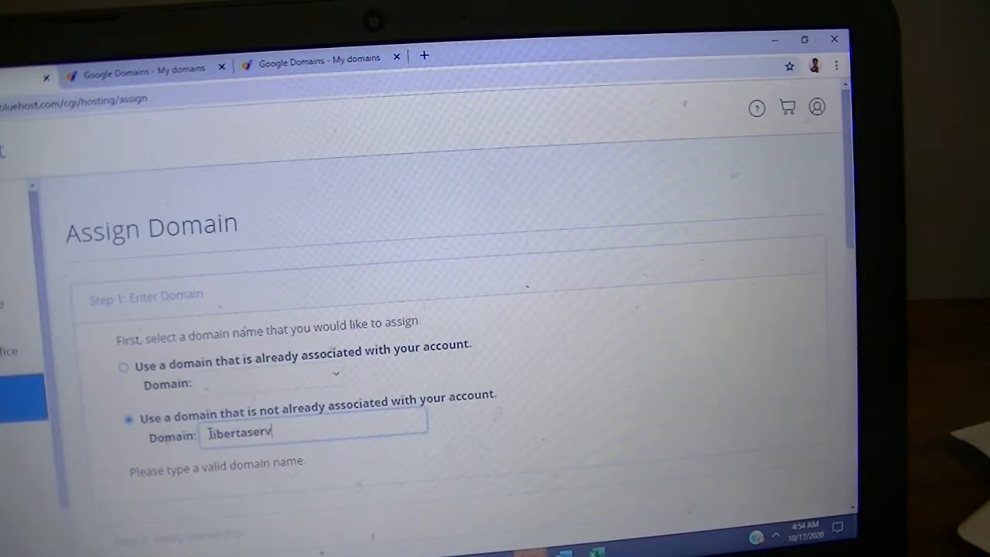
type("ice.com")
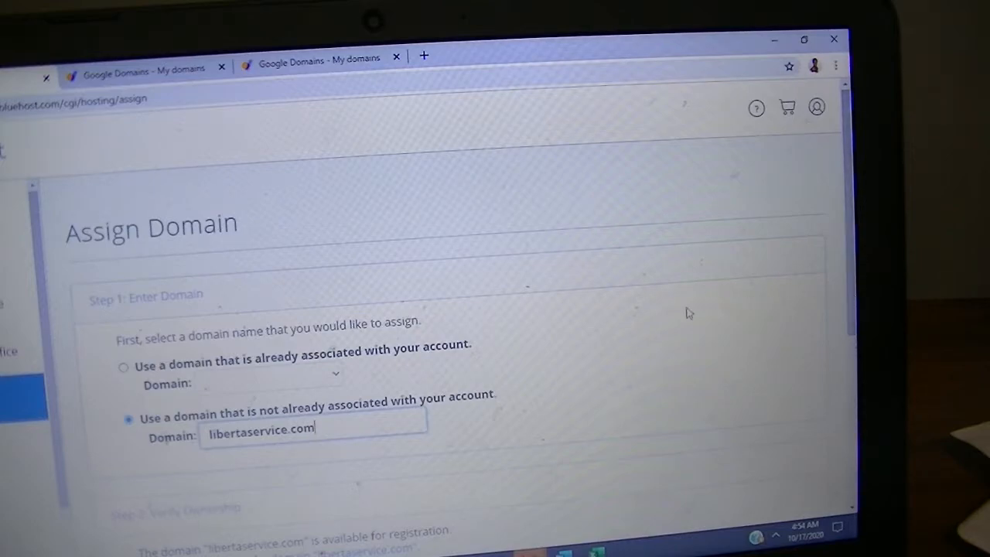
mouse_move(699, 379)
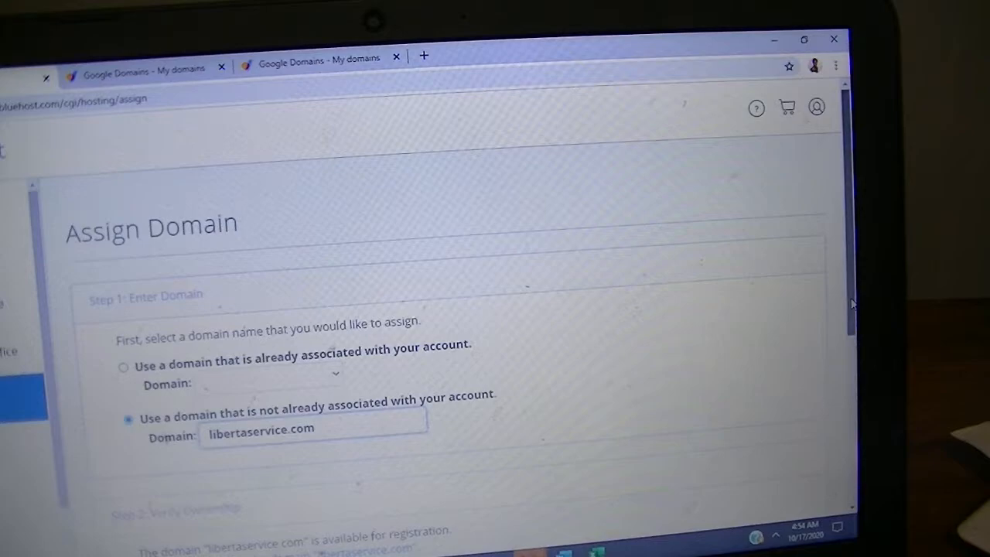
Scroll past the ownership verification down to the Addon vs. Parked choice
scroll("down", 3)
type("x")
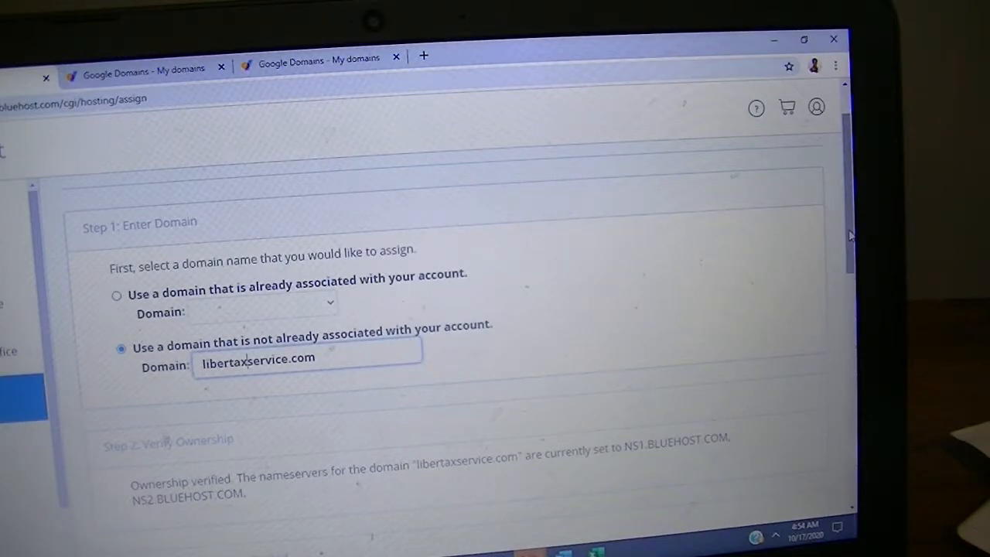
scroll("down", 3)
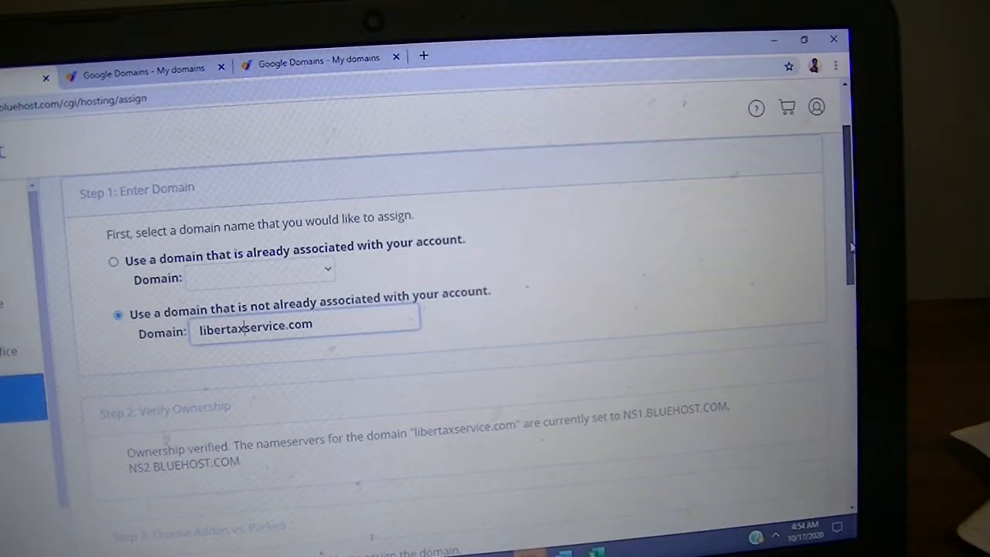
scroll("down", 3)
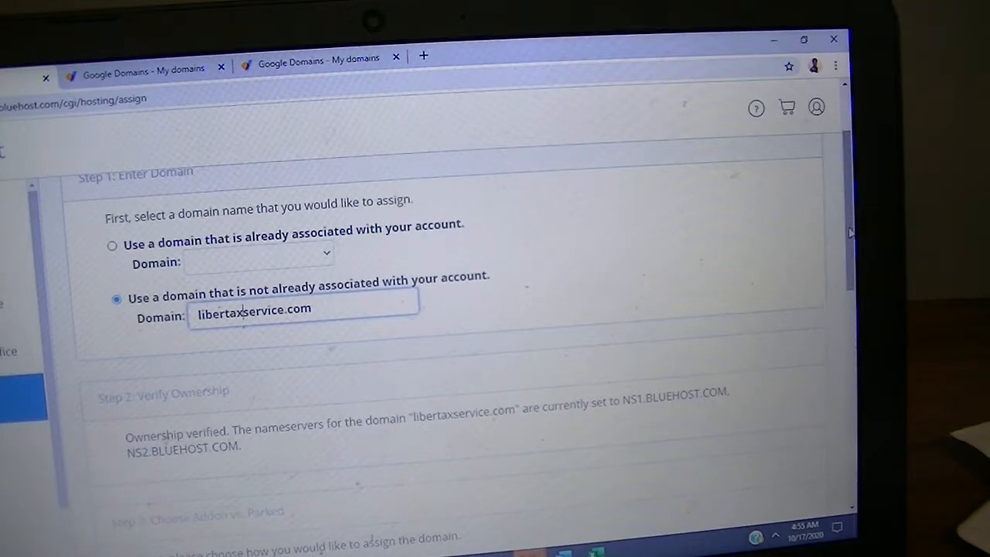
scroll("down", 3)
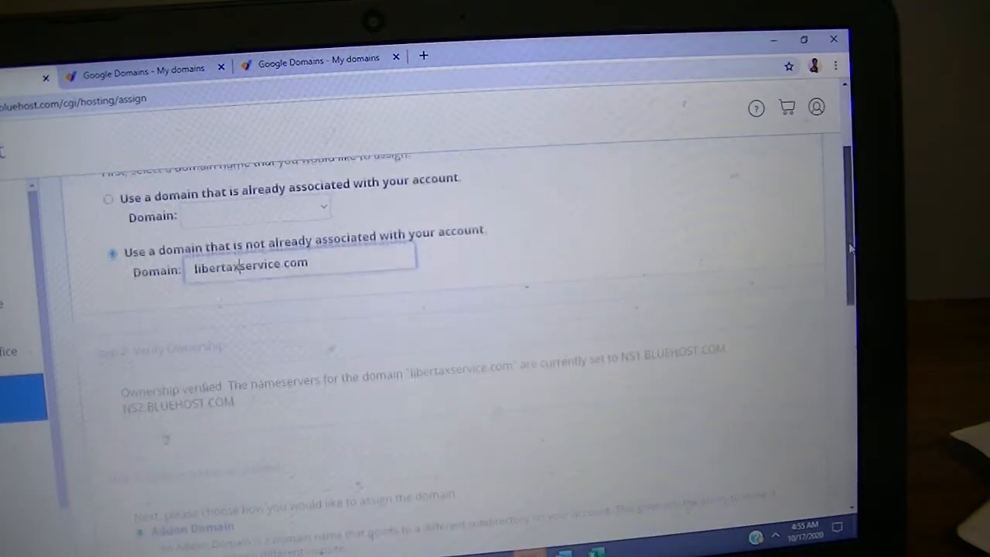
scroll("down", 3)
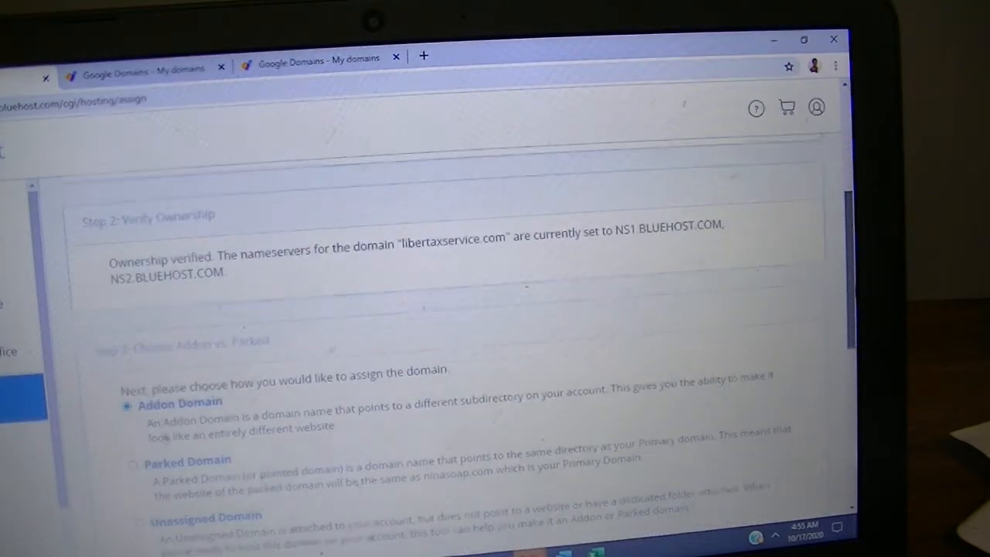
scroll("up", 3)
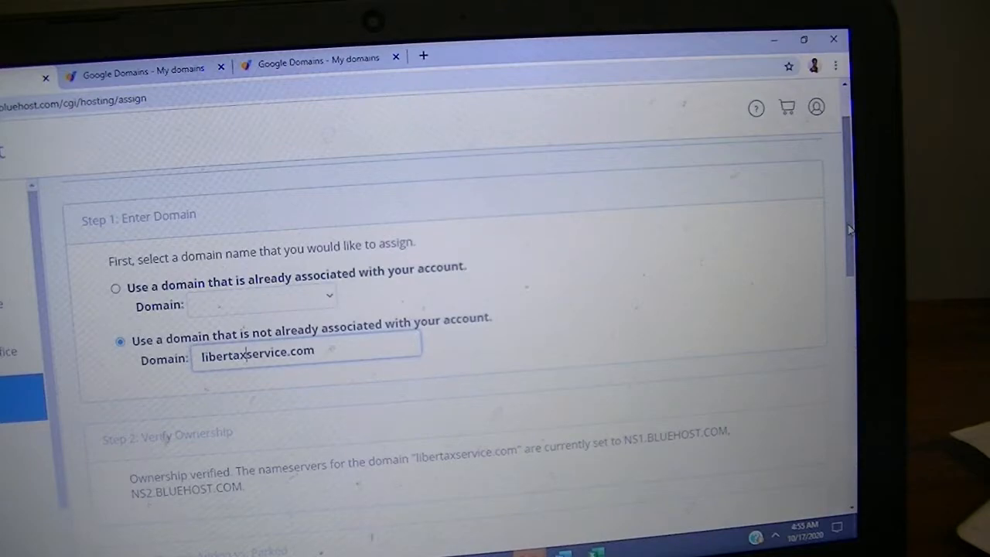
scroll("down", 3)
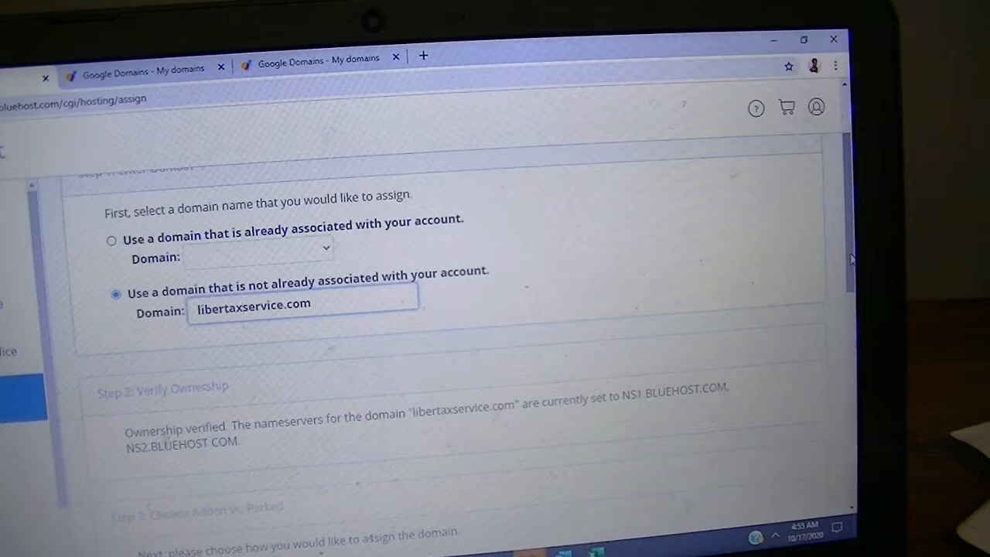
scroll("down", 3)
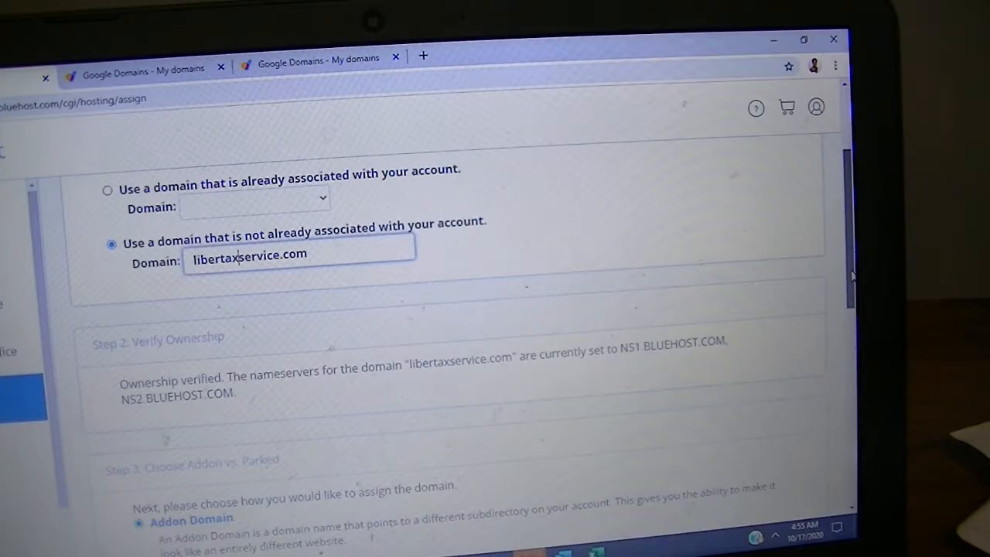
scroll("down", 3)
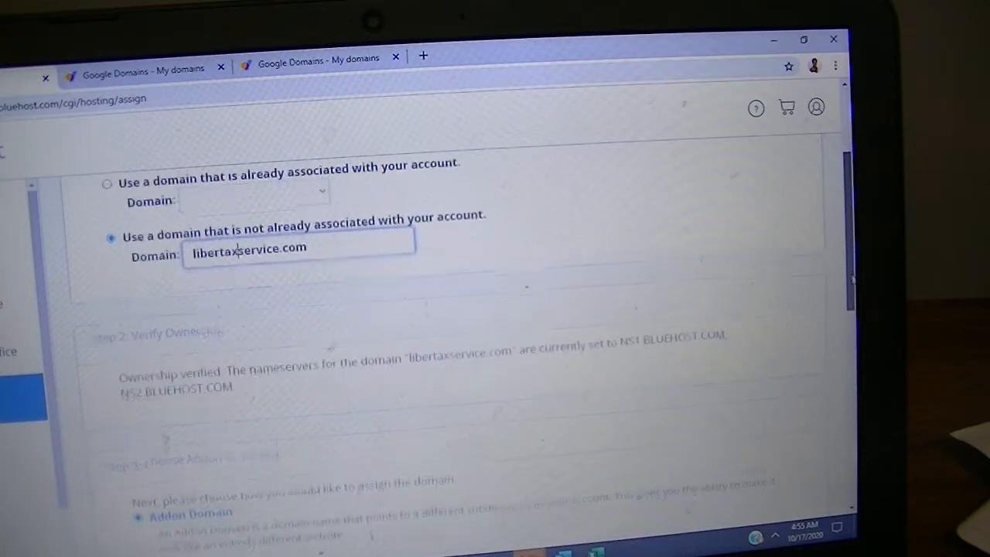
scroll("down", 3)
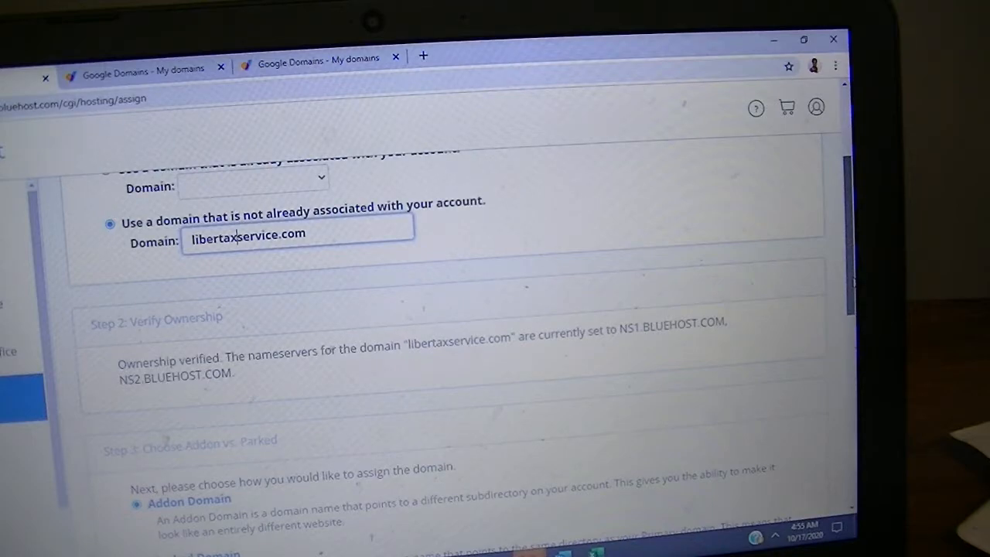
scroll("down", 3)
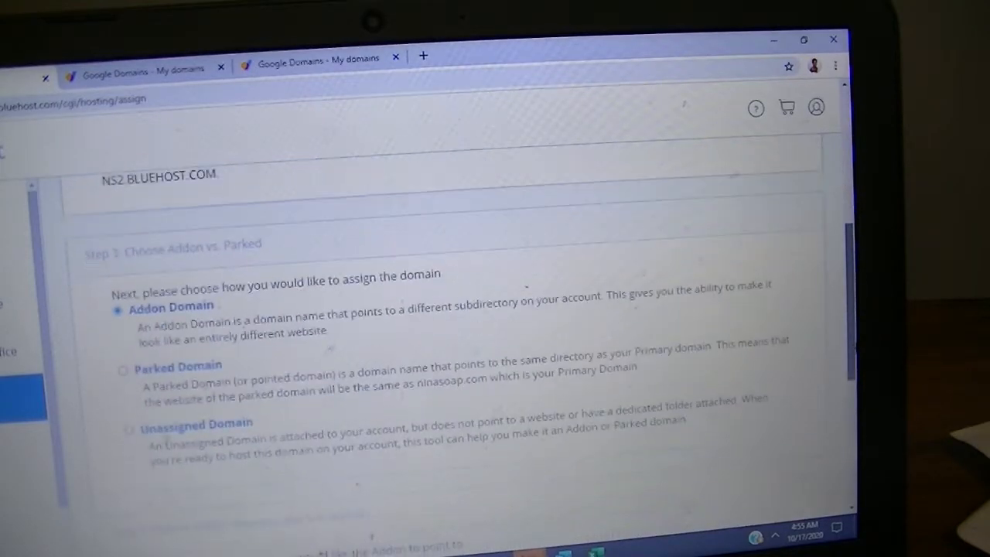
scroll("down", 3)
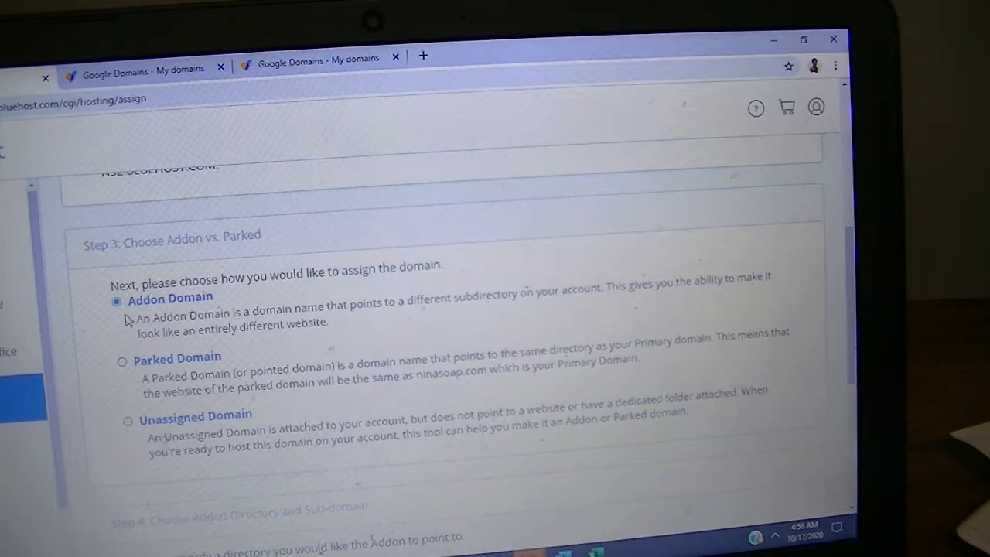
mouse_move(390, 348)
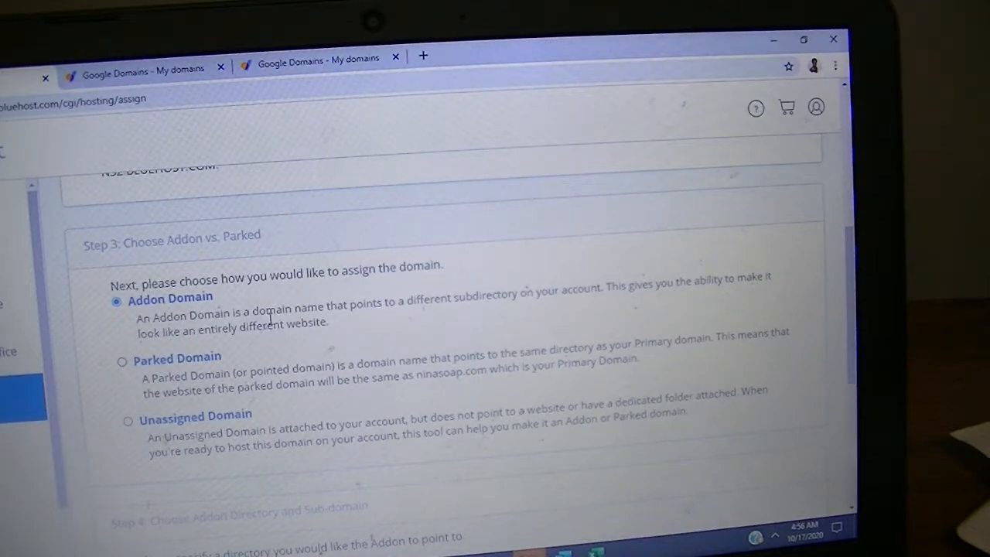
mouse_move(402, 312)
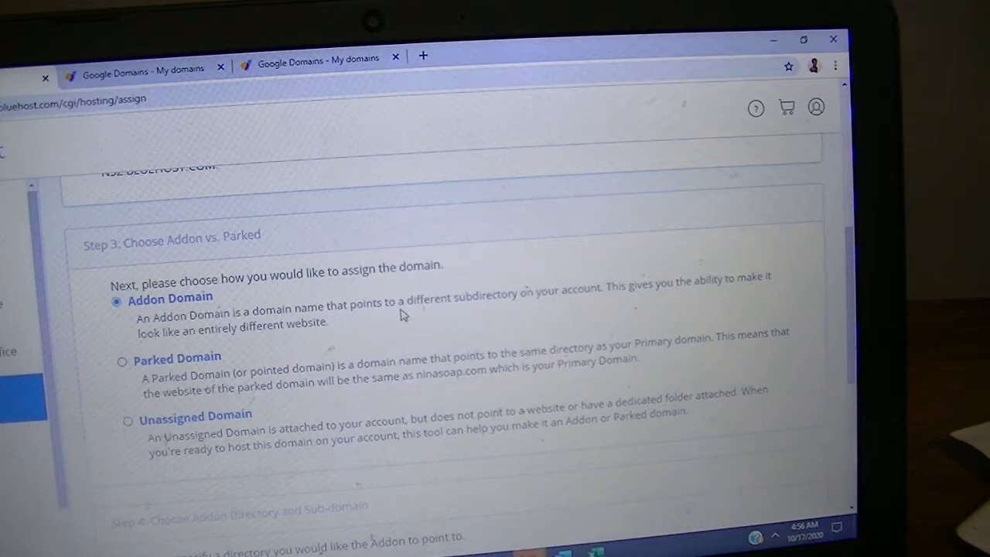
mouse_move(540, 308)
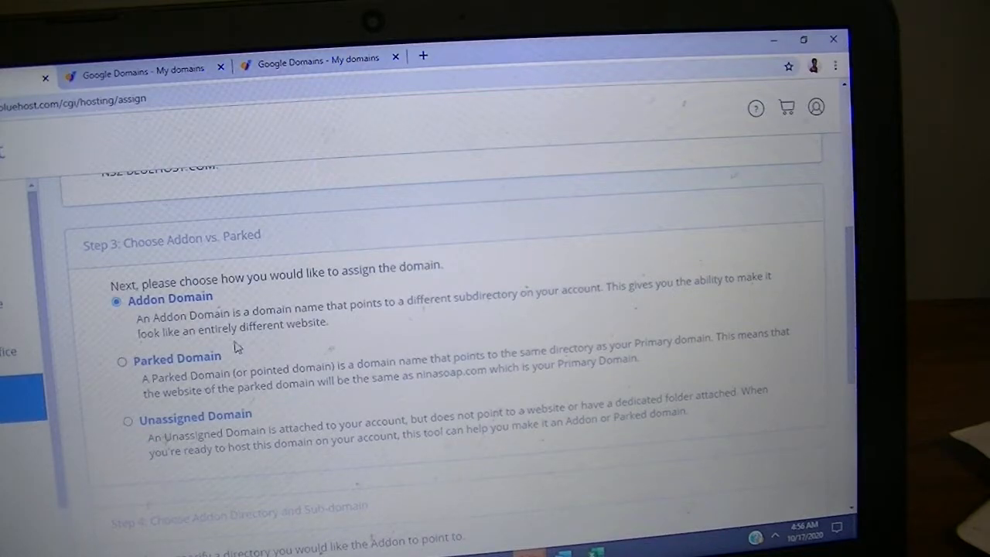
mouse_move(284, 337)
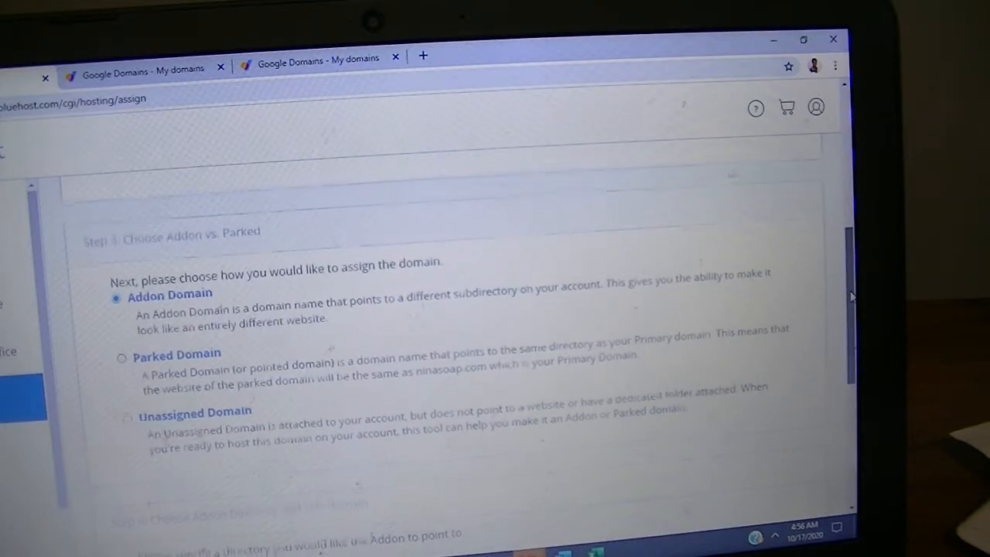
scroll("down", 3)
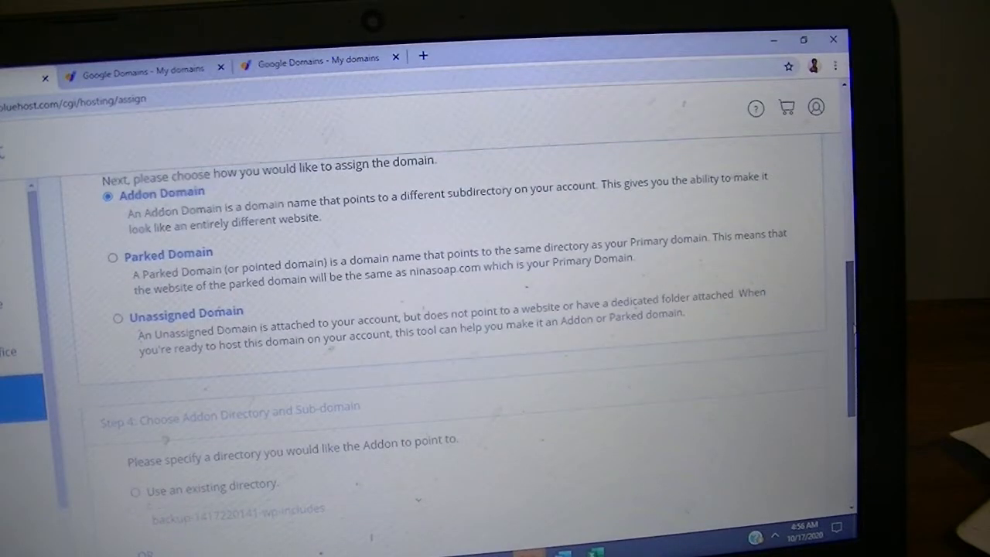
scroll("down", 3)
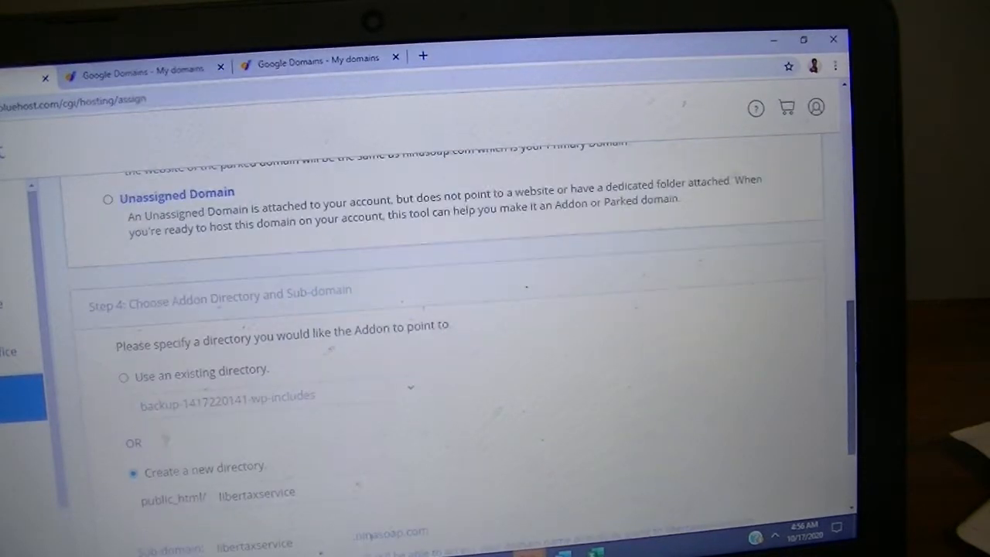
scroll("down", 3)
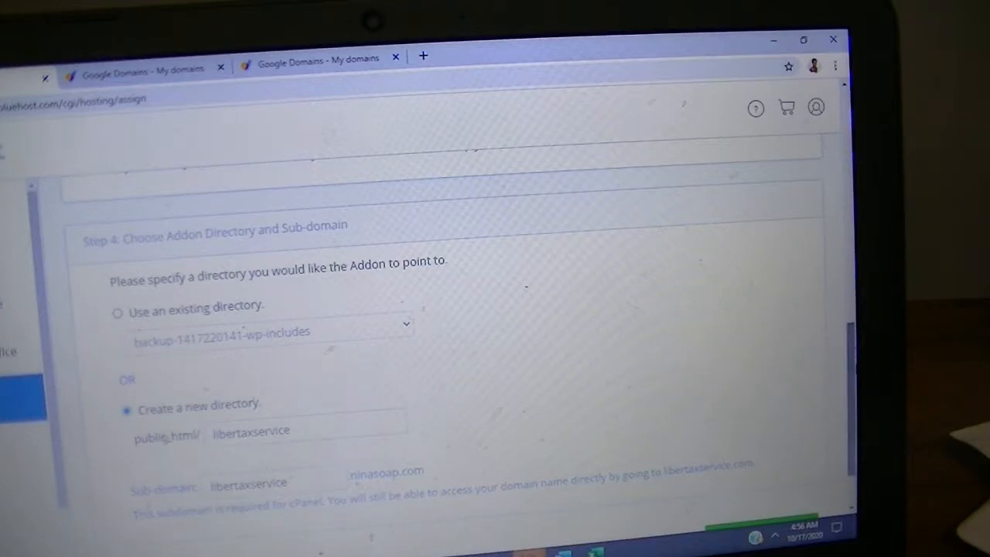
scroll("down", 3)
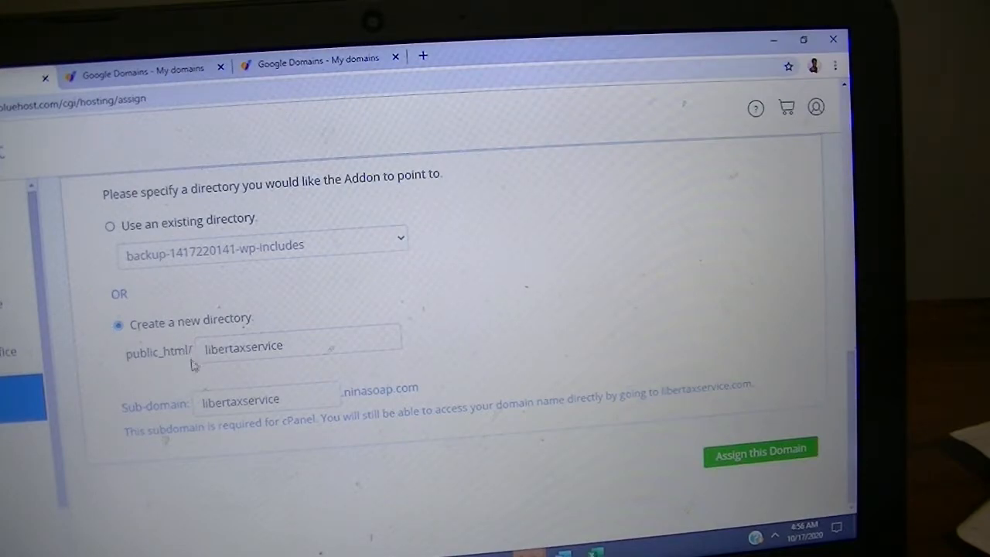
mouse_move(256, 369)
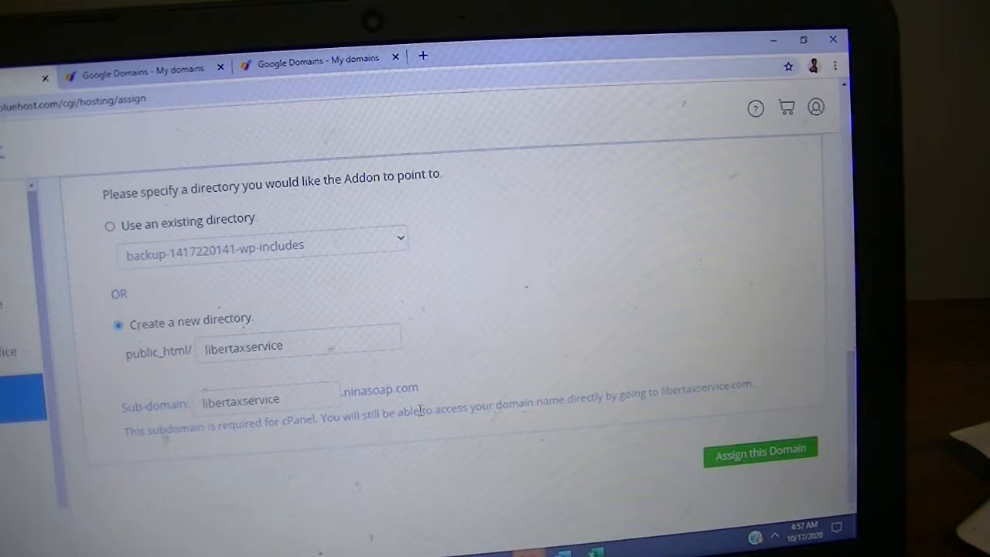
mouse_move(167, 442)
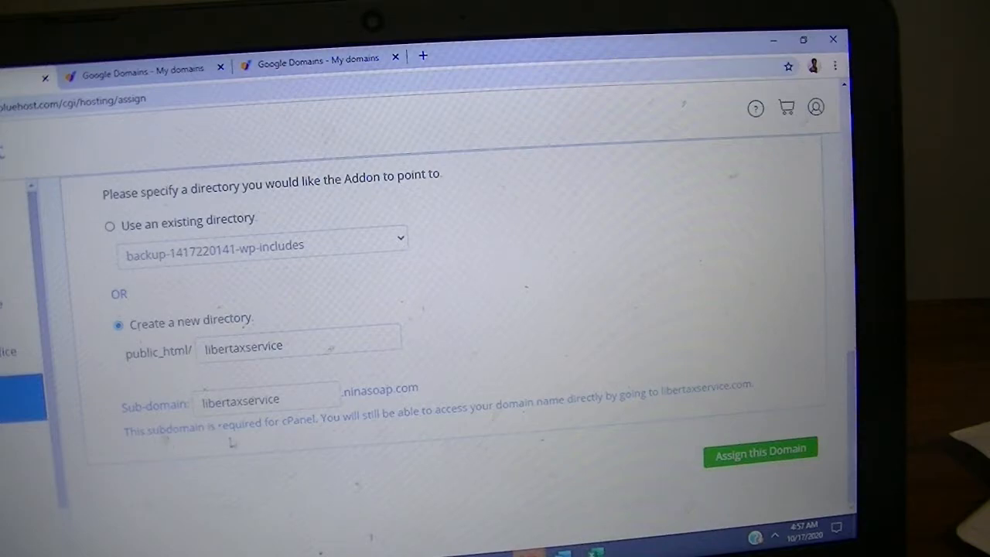
mouse_move(375, 430)
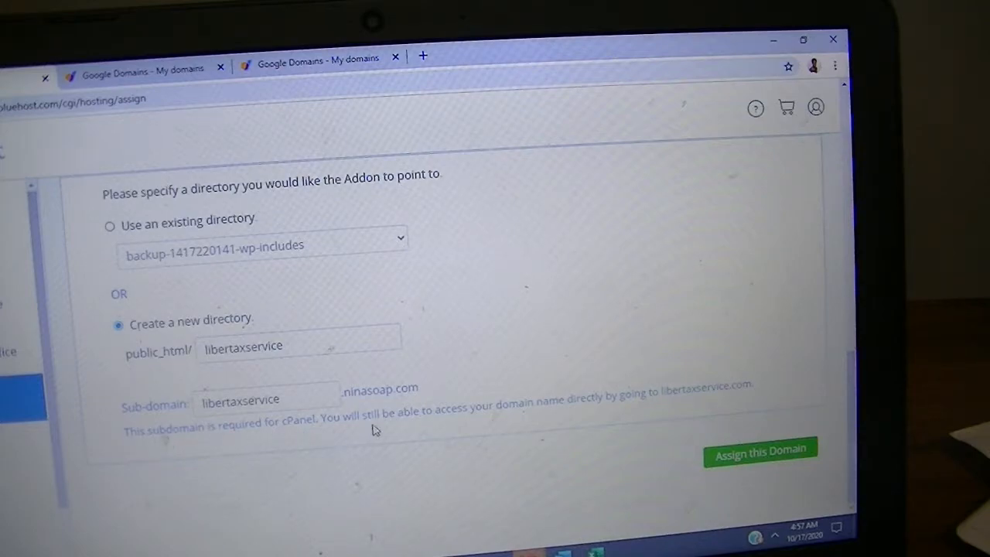
mouse_move(479, 422)
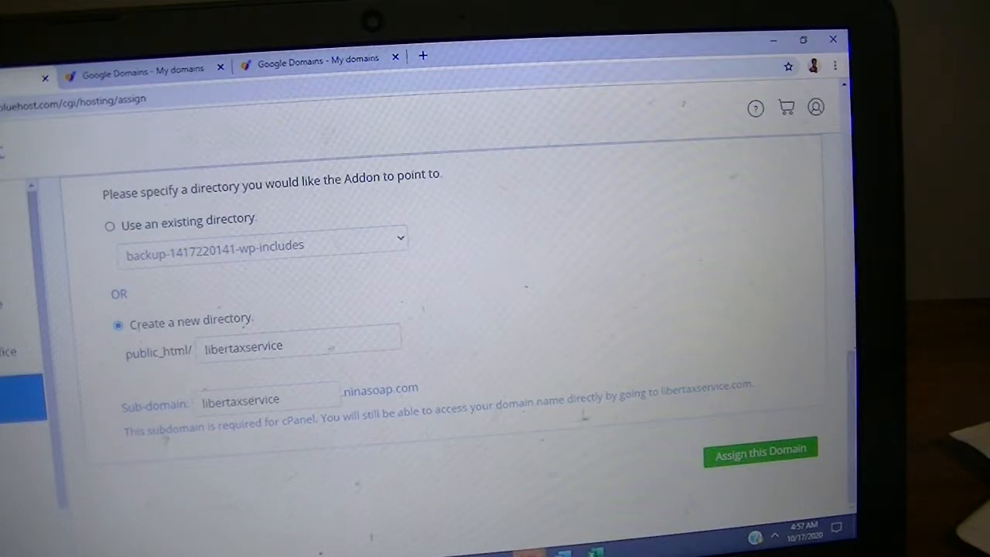
mouse_move(665, 405)
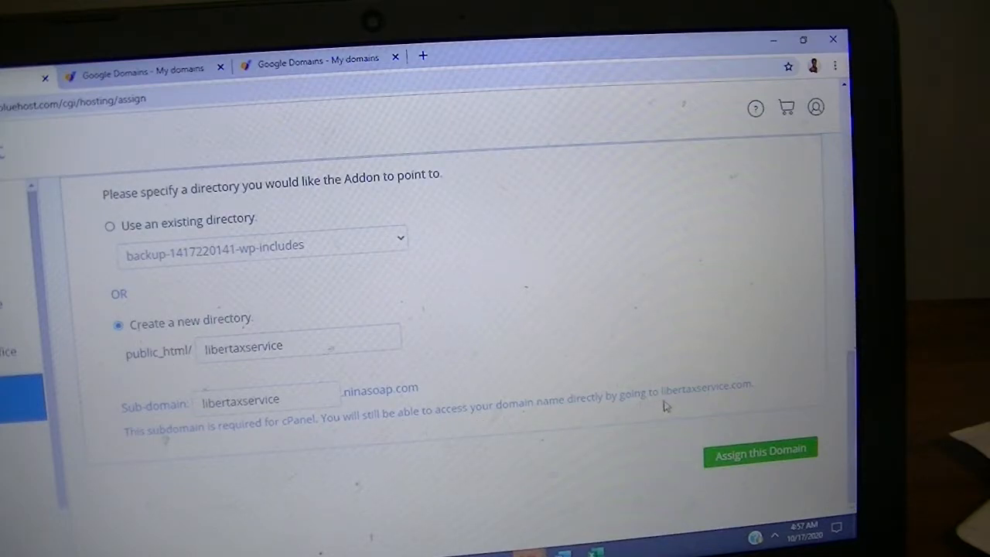
mouse_move(662, 409)
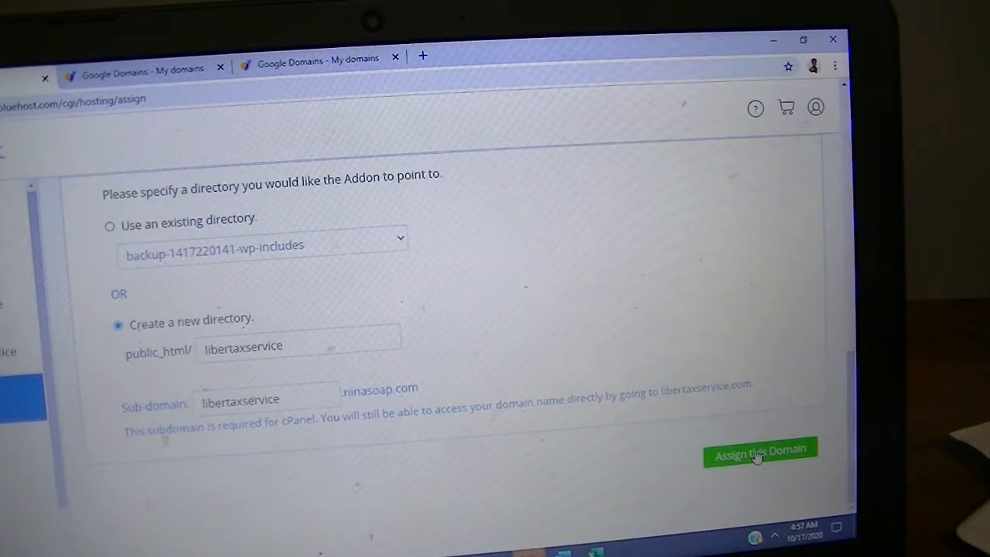
mouse_move(633, 470)
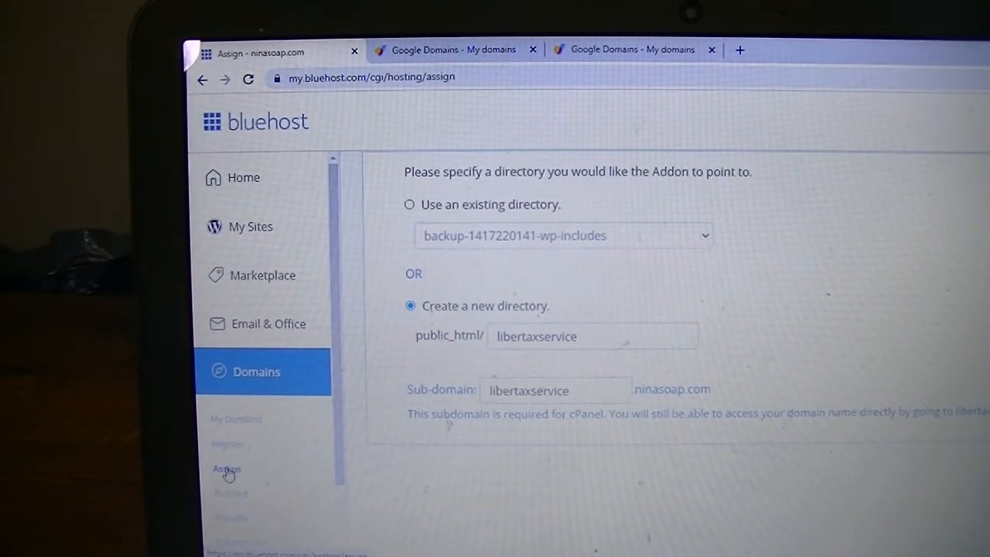
Reload the Assign Domain page, where libertaxservice.com shows as already associated
left_click(226, 470)
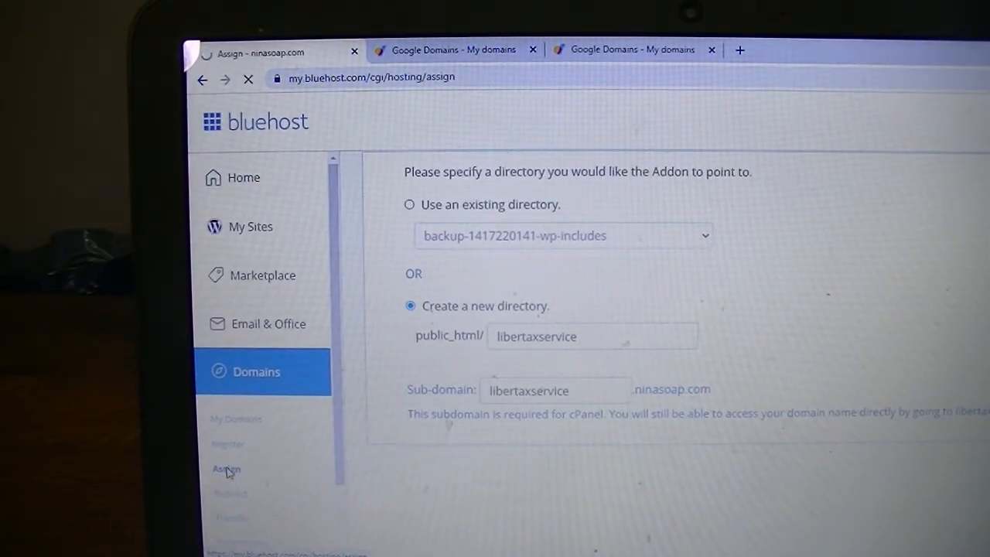
left_click(226, 470)
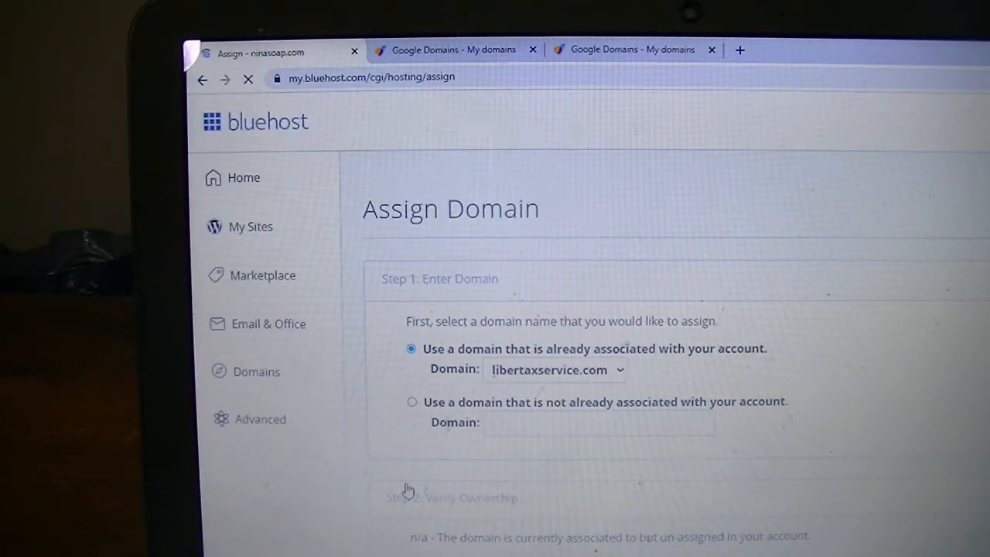
left_click(257, 371)
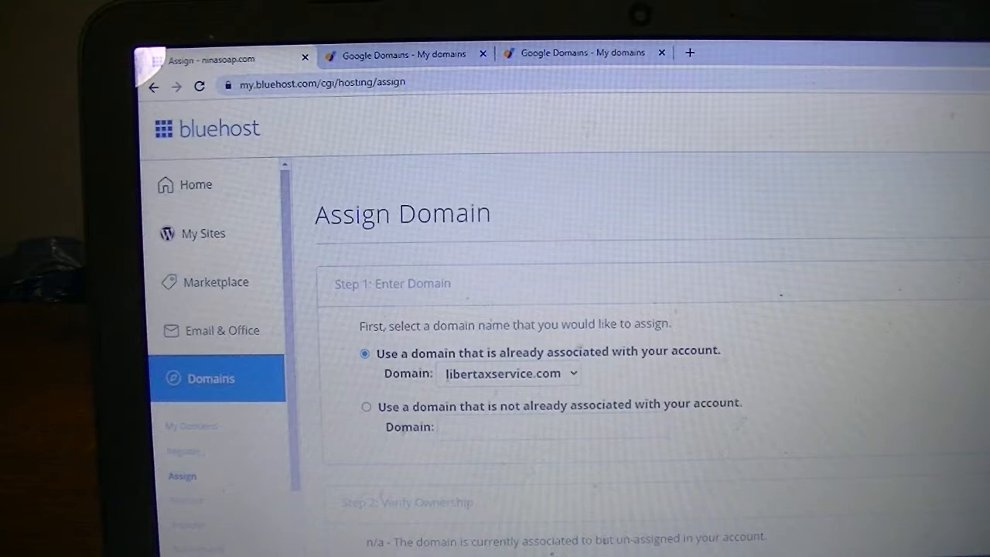
scroll("down", 3)
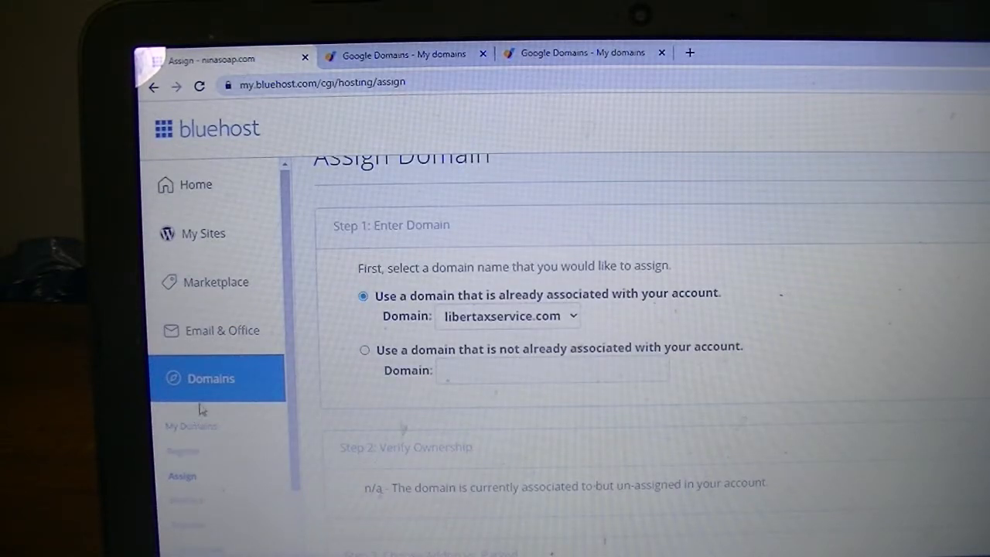
Go to the account's My Domains list
left_click(210, 378)
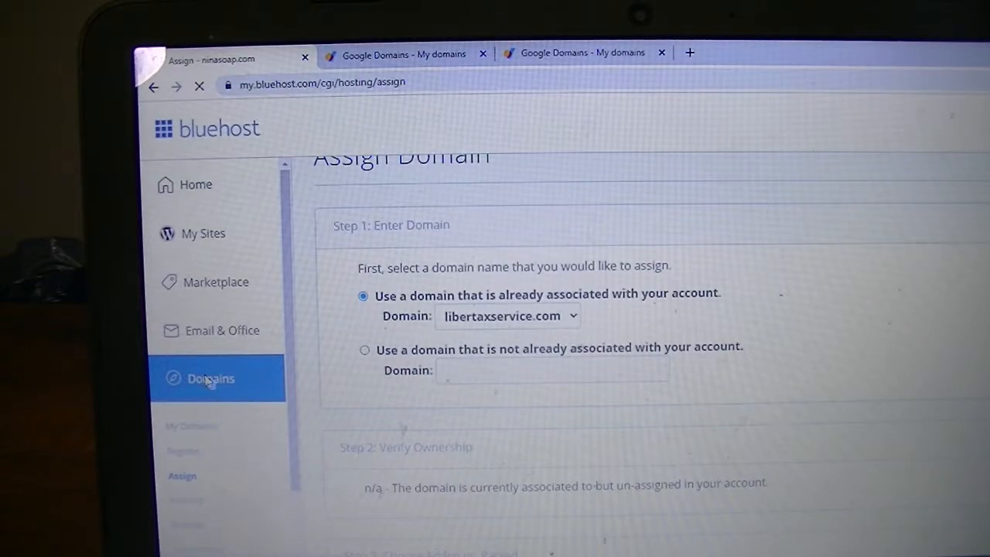
left_click(211, 377)
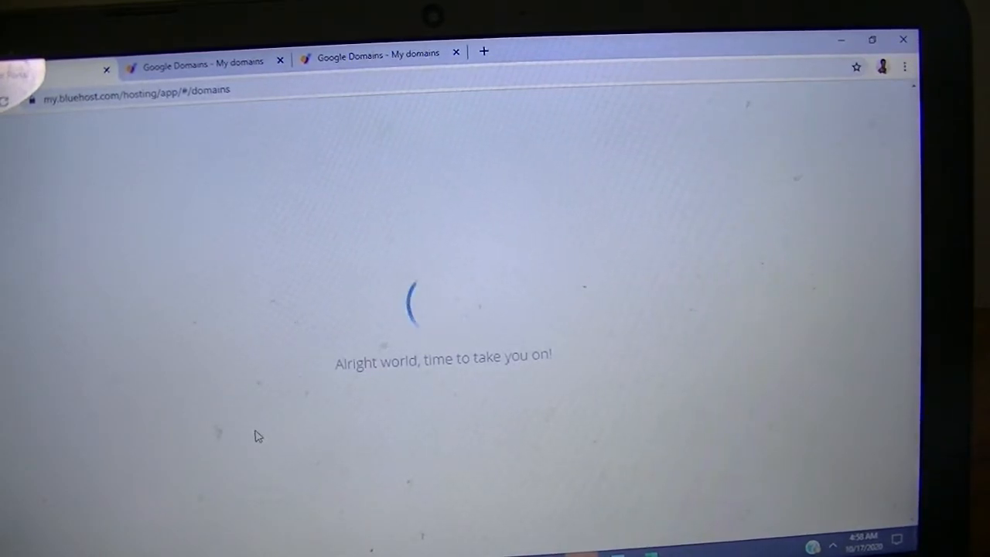
mouse_move(260, 166)
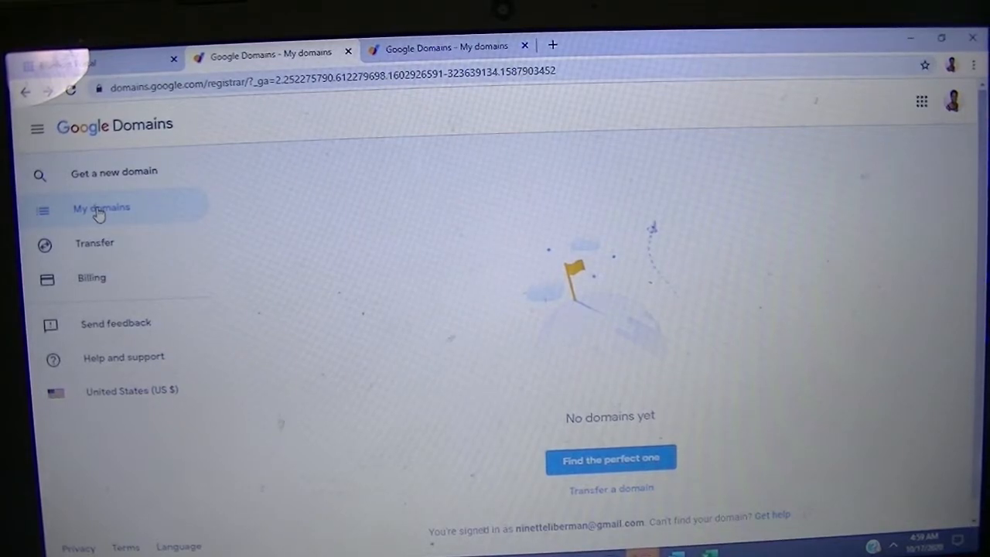
mouse_move(109, 216)
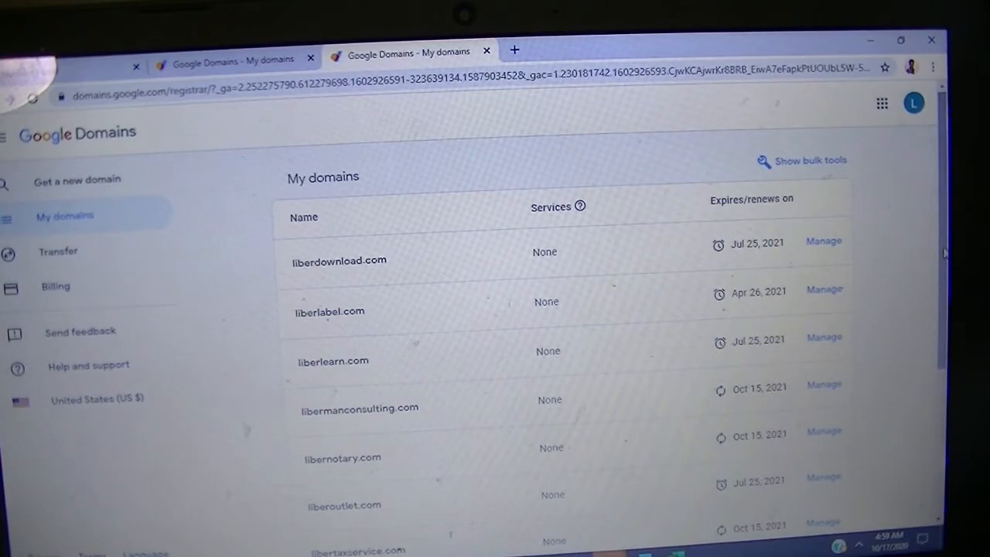
Manage libertaxservice.com in Google Domains and head to its DNS settings
scroll("down", 3)
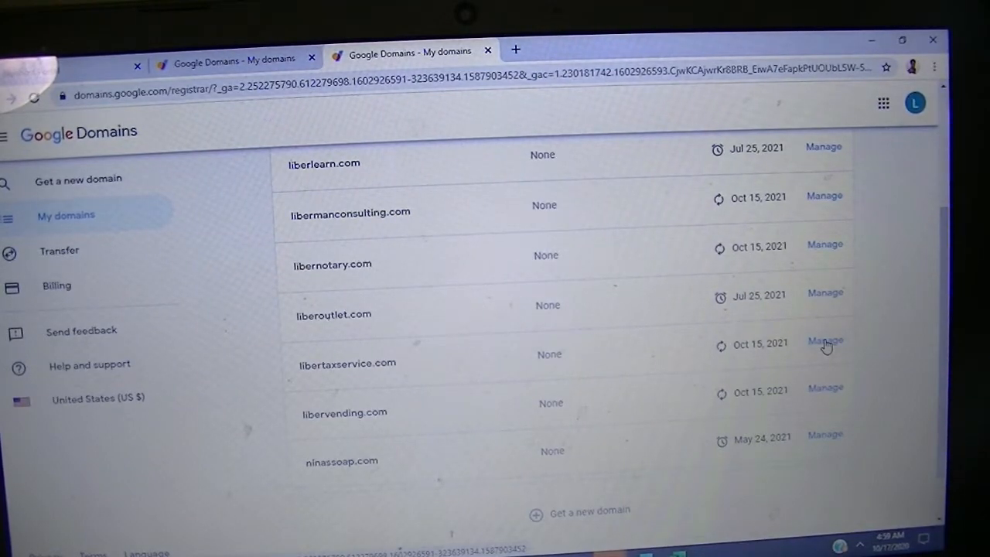
left_click(827, 343)
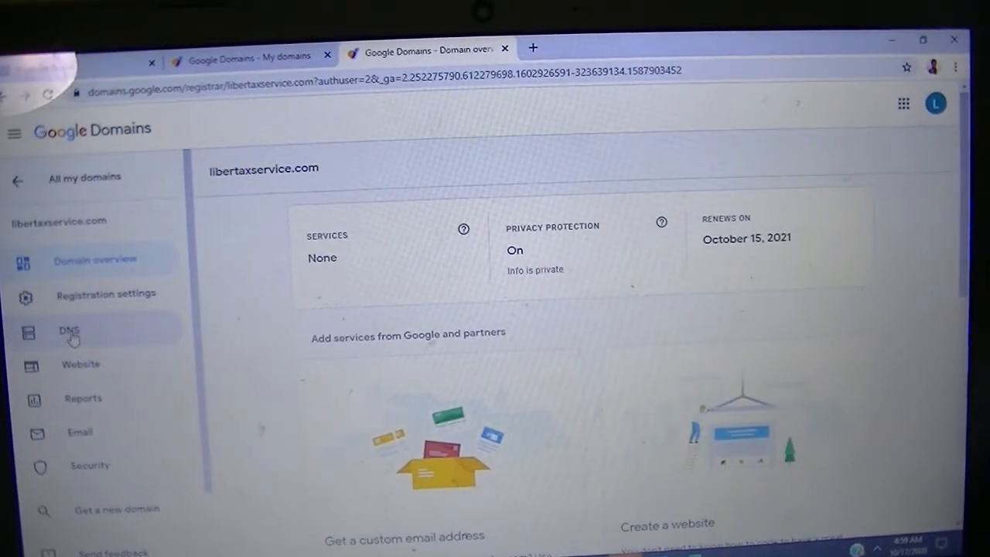
left_click(68, 331)
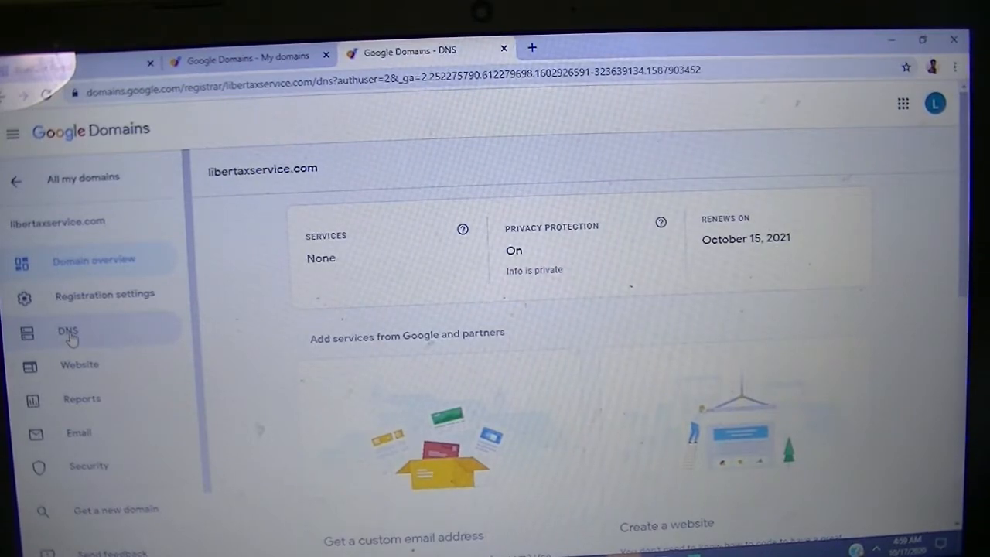
left_click(69, 331)
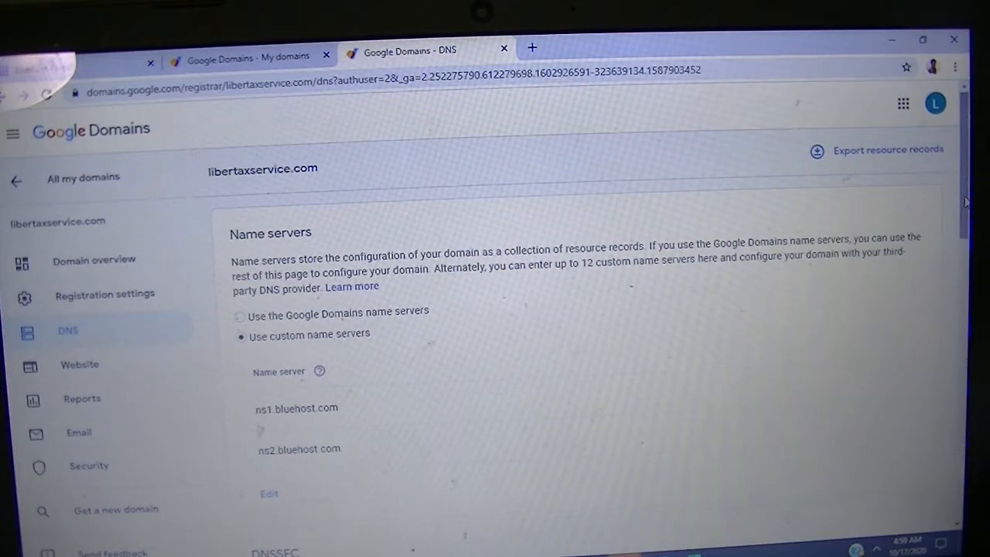
scroll("down", 3)
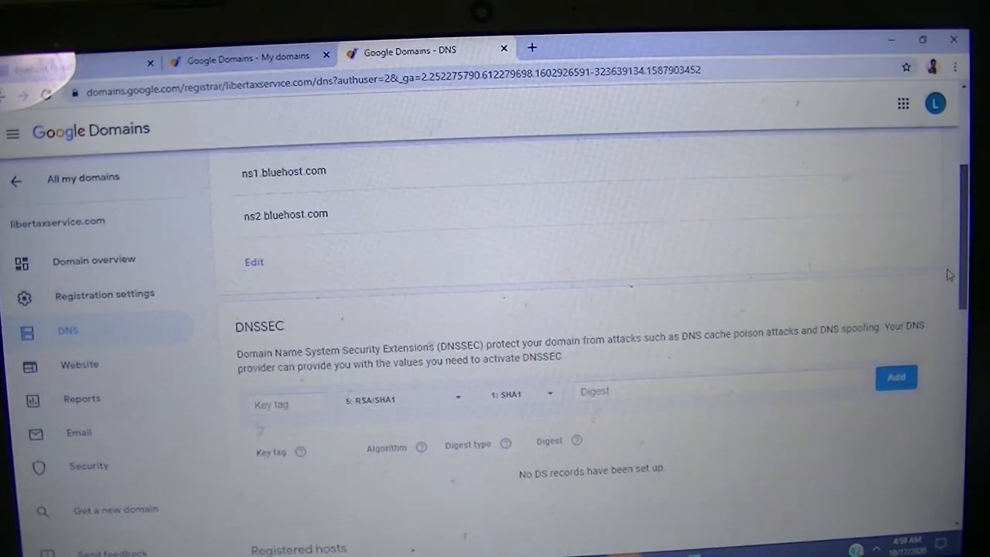
scroll("up", 3)
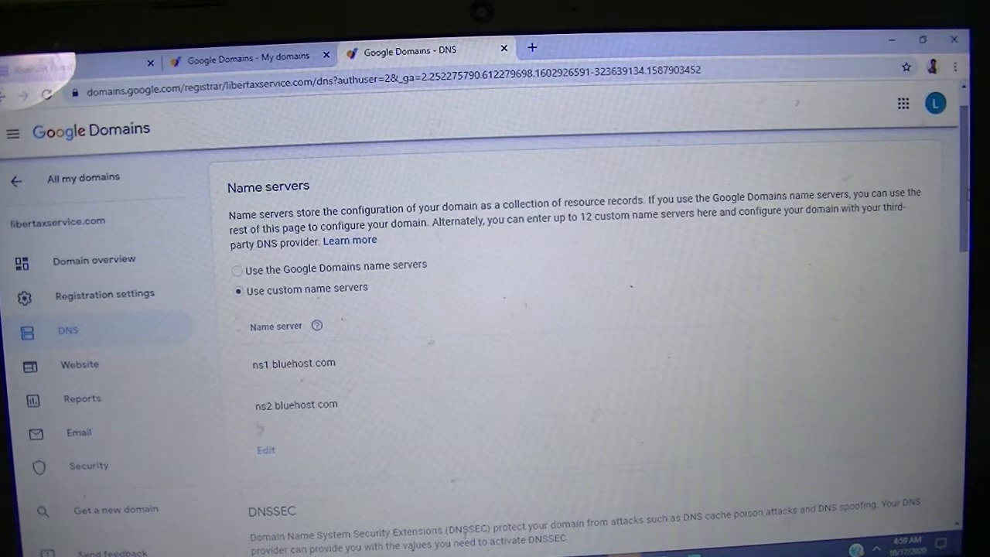
scroll("down", 3)
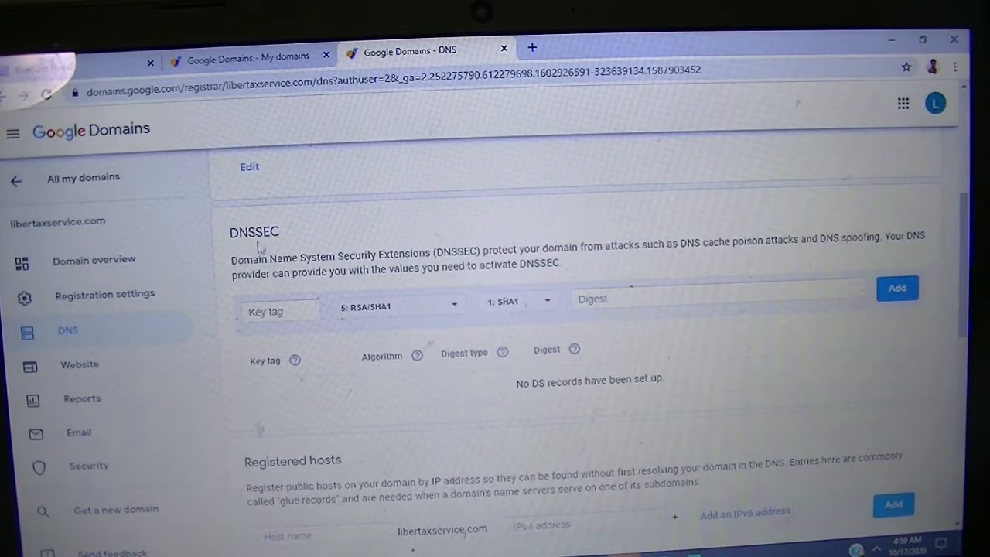
mouse_move(306, 239)
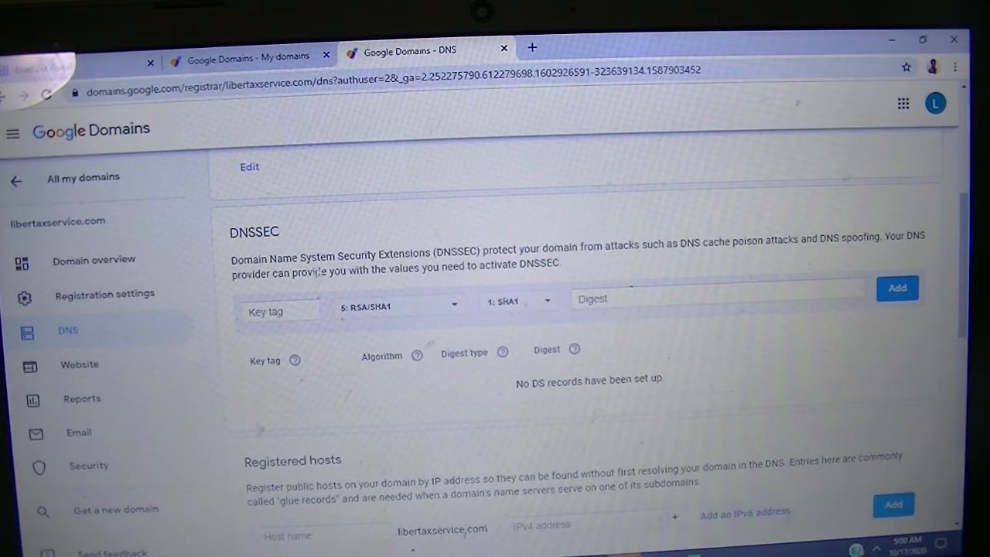
mouse_move(690, 206)
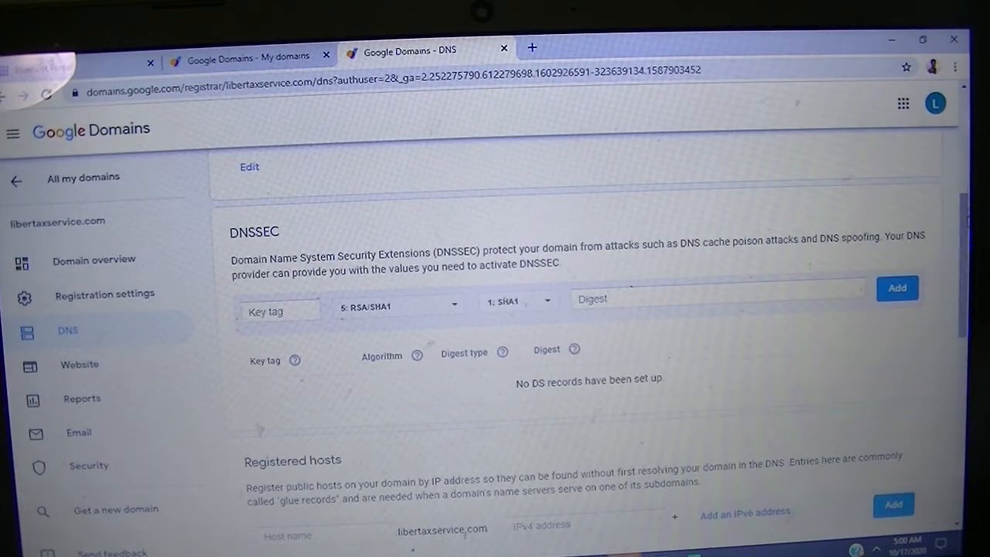
scroll("up", 3)
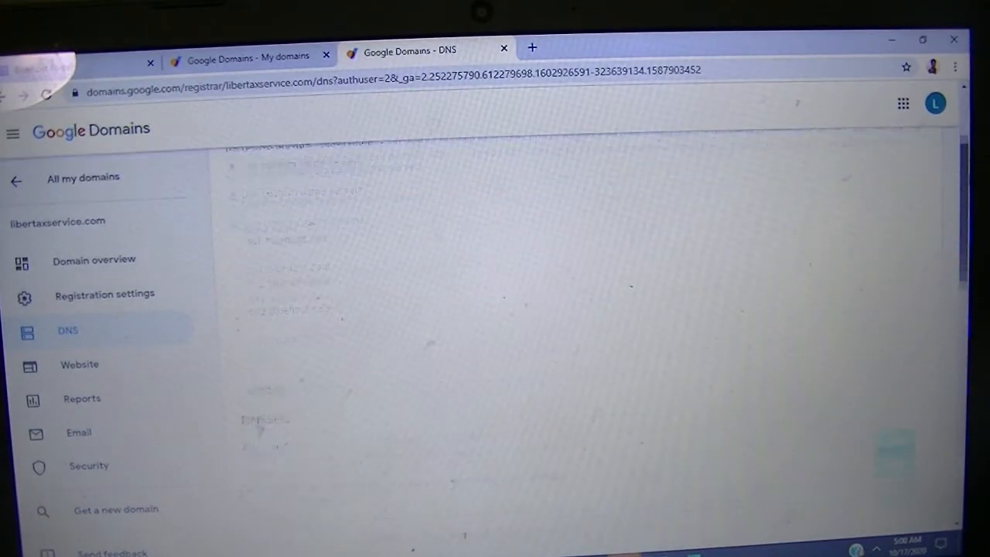
scroll("down", 3)
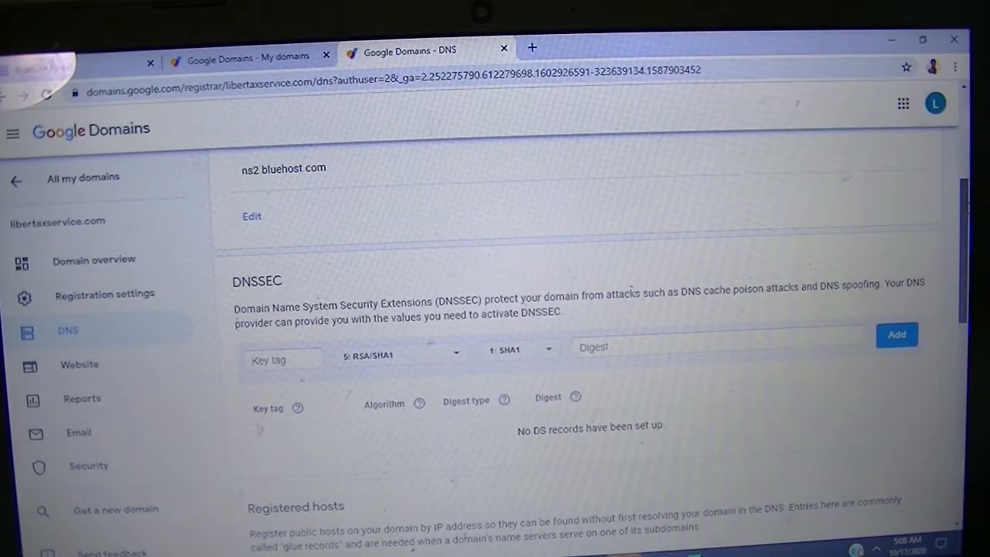
scroll("down", 3)
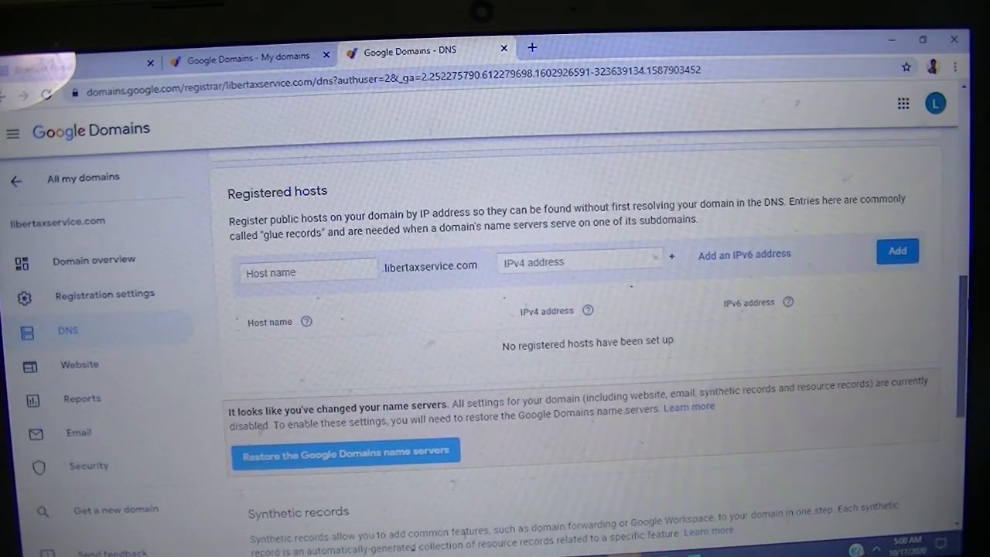
scroll("down", 3)
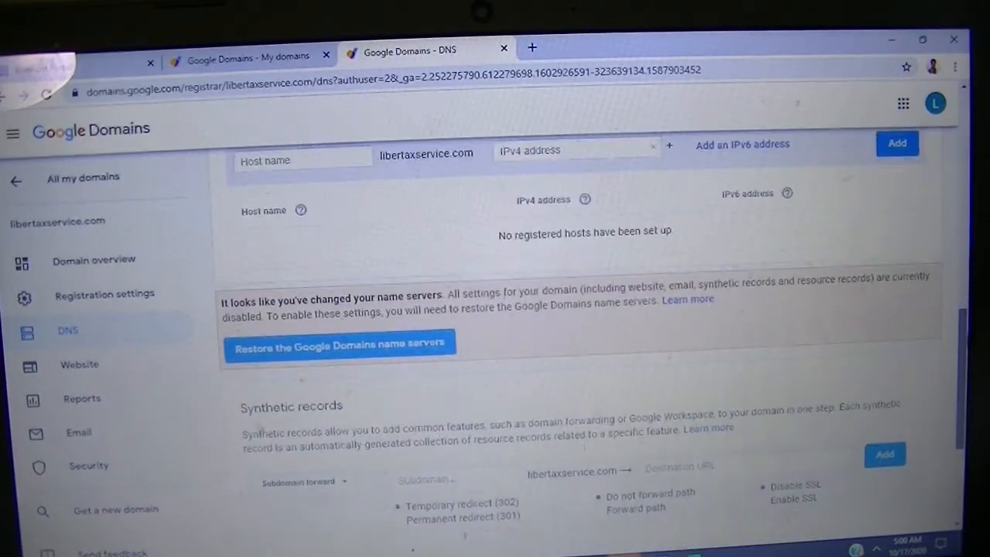
scroll("down", 3)
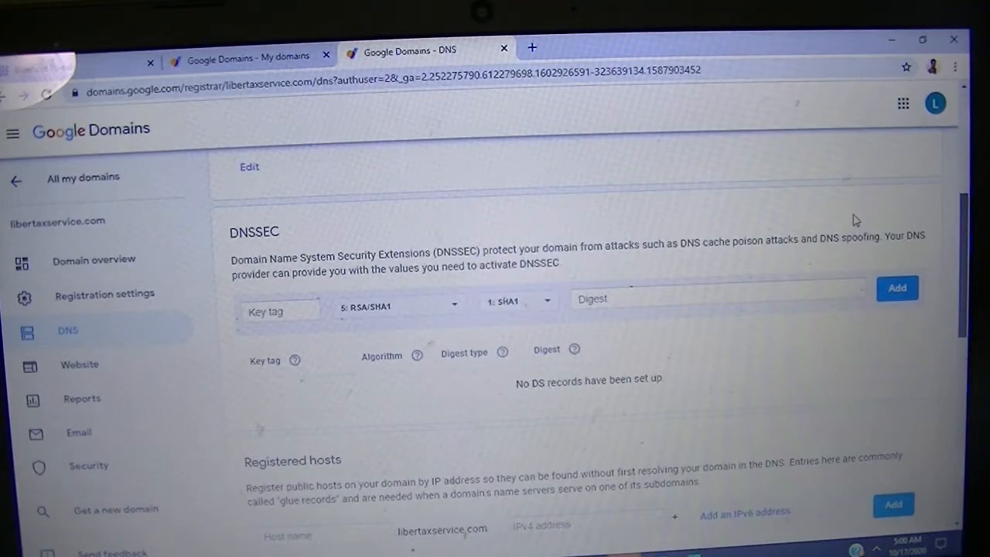
mouse_move(845, 195)
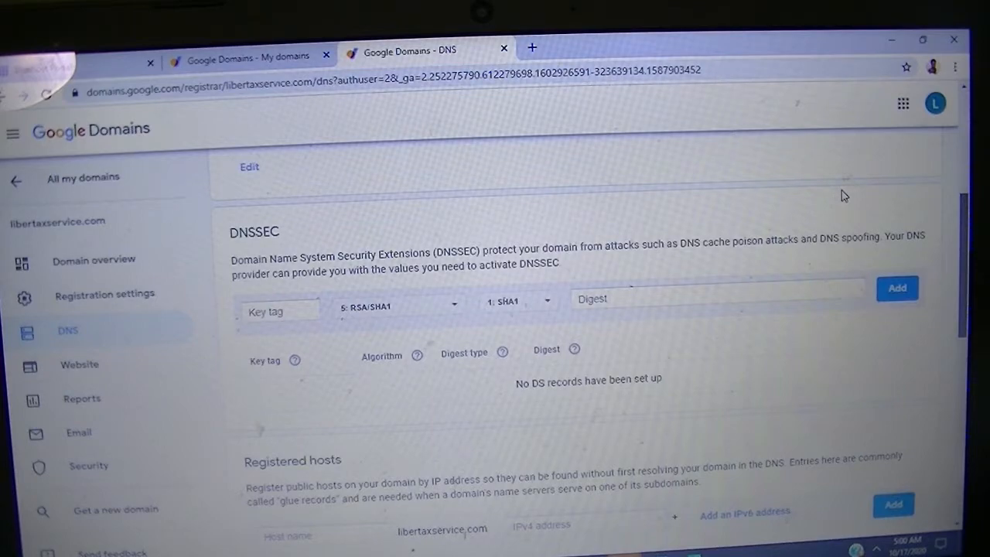
mouse_move(943, 279)
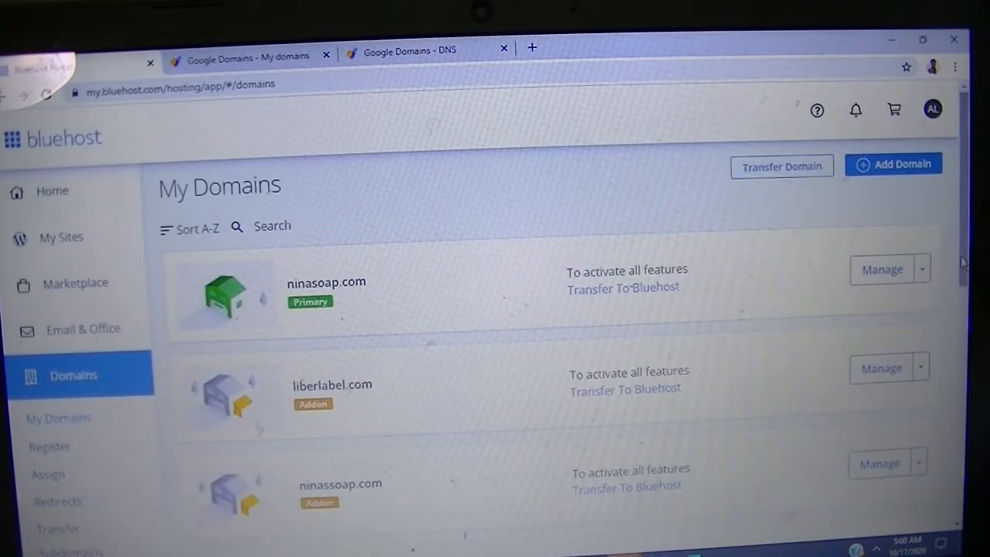
Scroll the My Domains list down to libertaxservice.com among the Addon domains
scroll("down", 3)
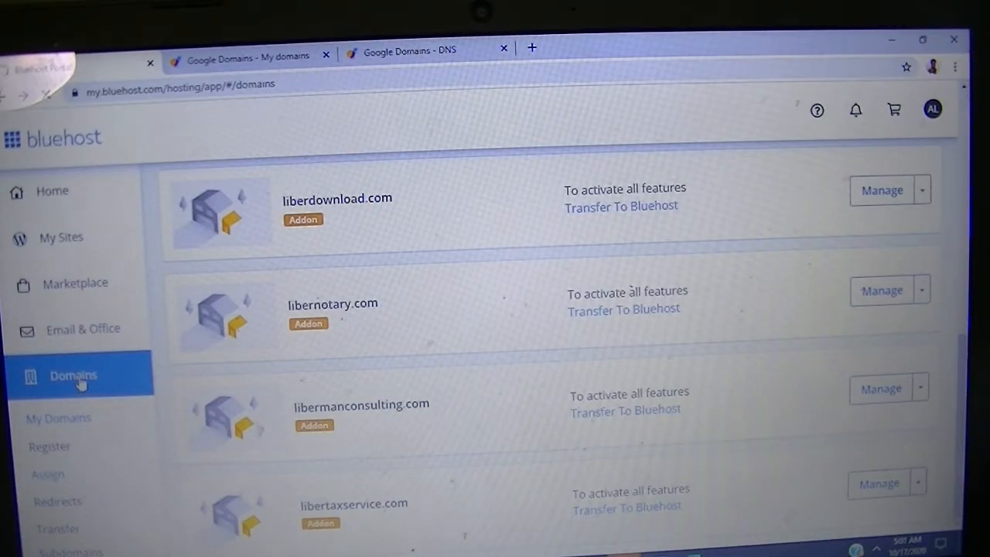
Start a new assignment with libervending.com as a domain not yet on the account
left_click(46, 473)
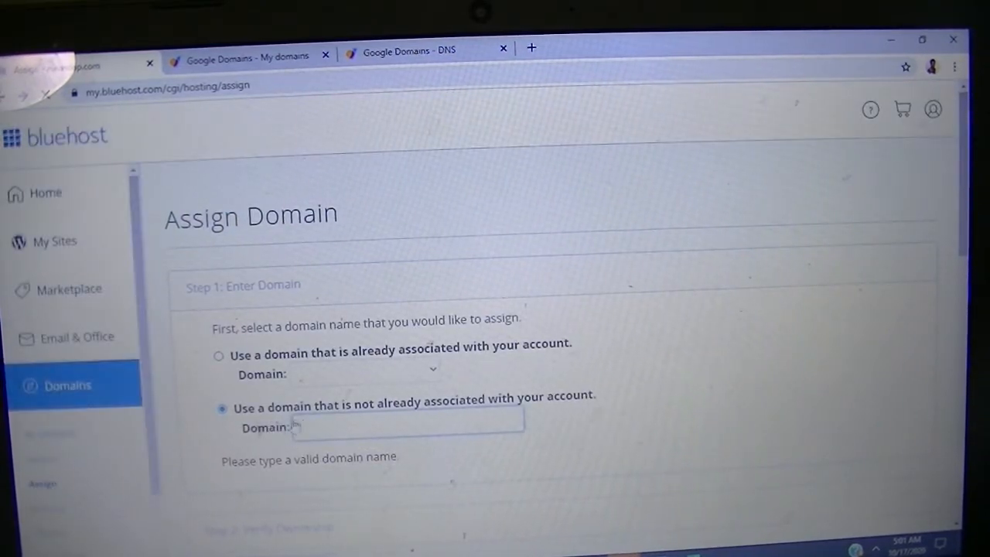
left_click(409, 427)
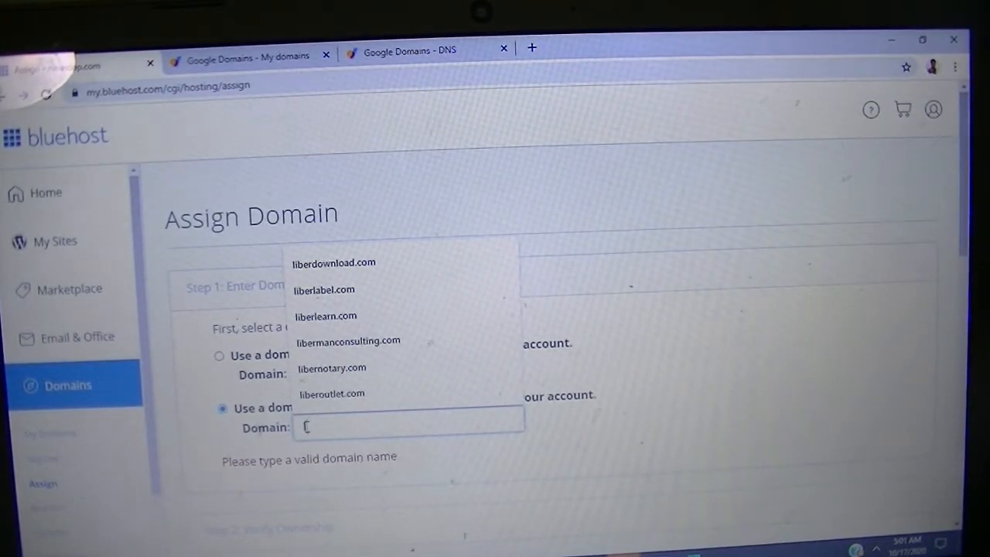
type("liber")
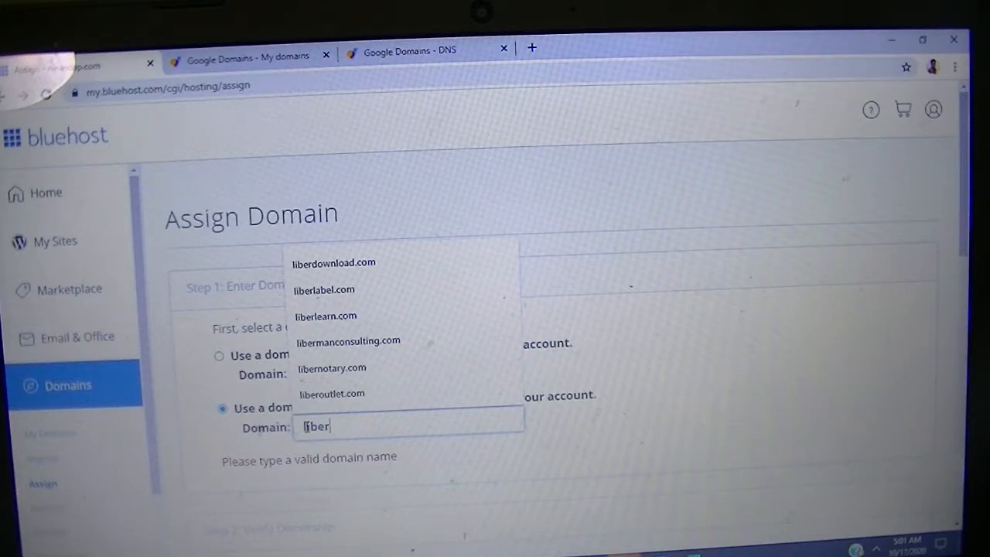
type("ven")
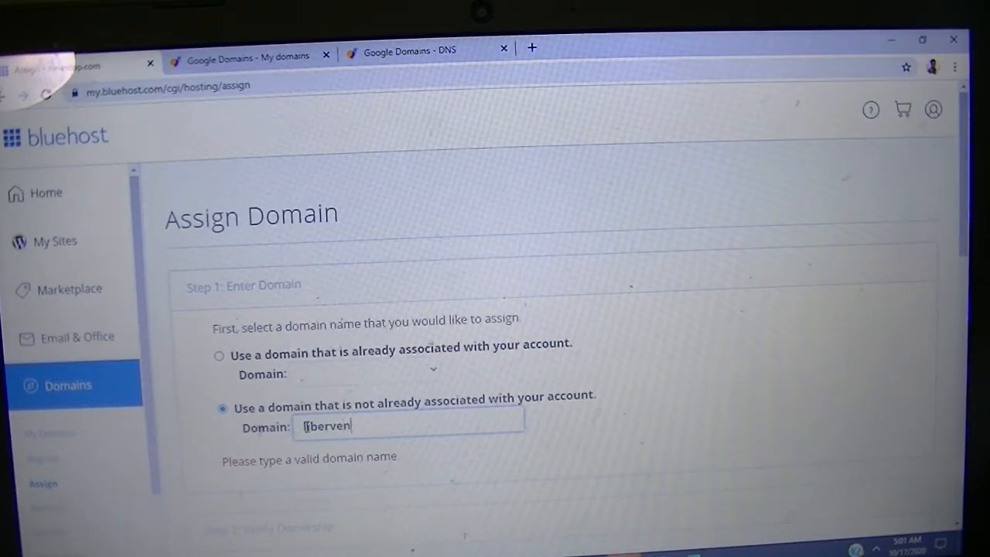
type("ding")
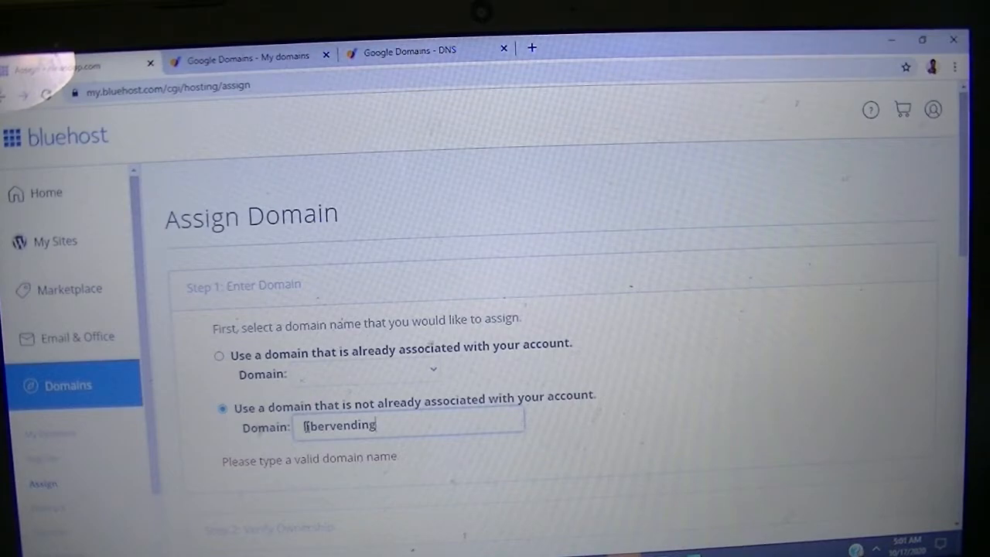
type(".com")
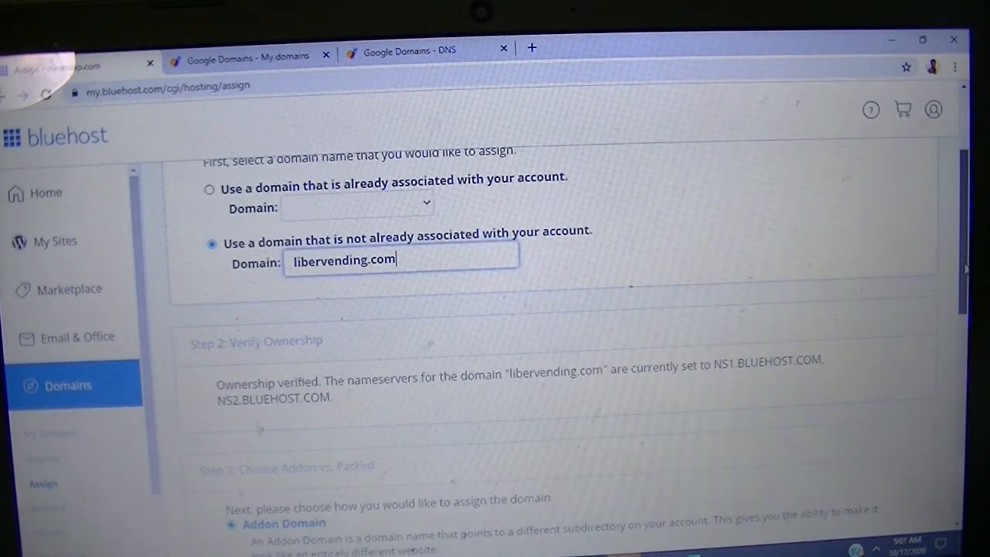
Assign libervending.com as an Addon domain with directory public_html/libervending and sub-domain libervending
scroll("down", 3)
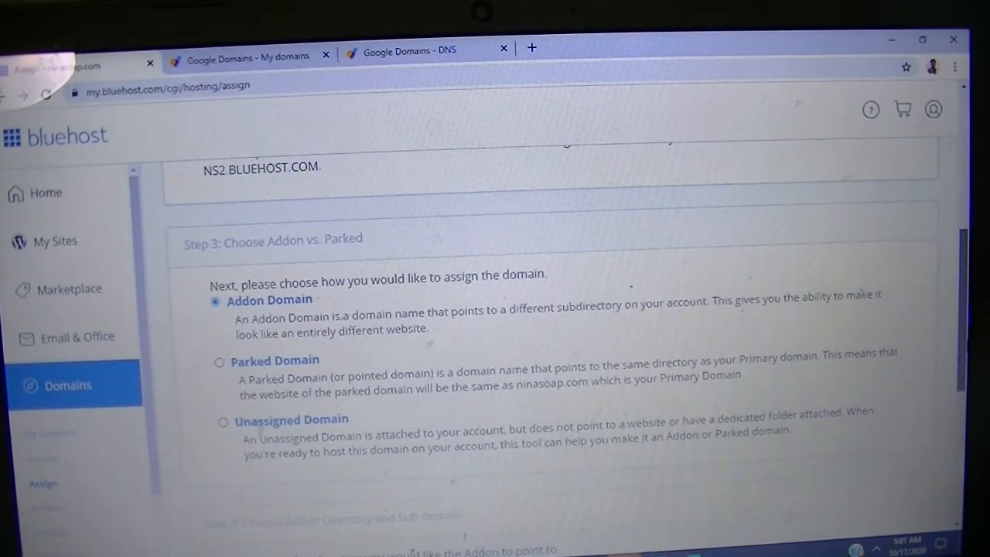
scroll("down", 3)
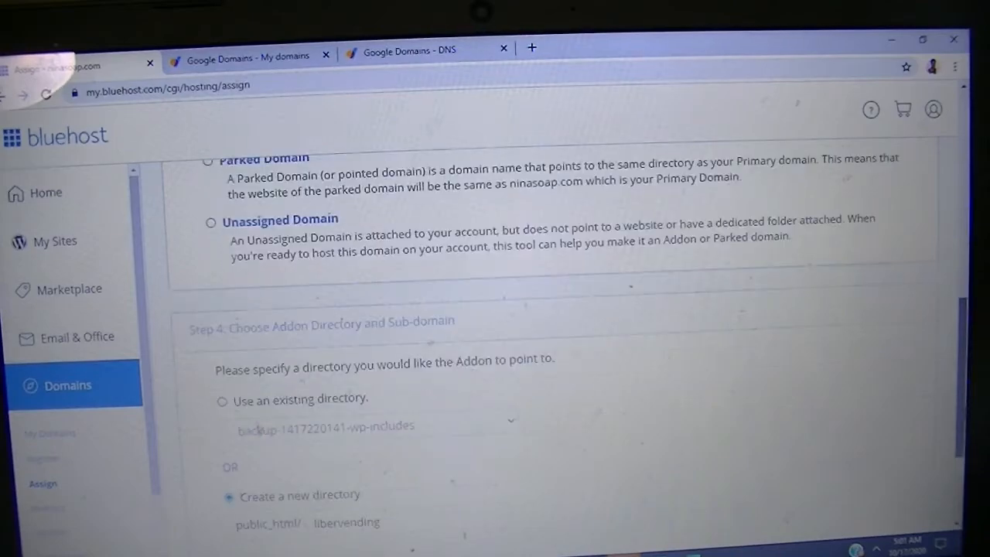
scroll("down", 3)
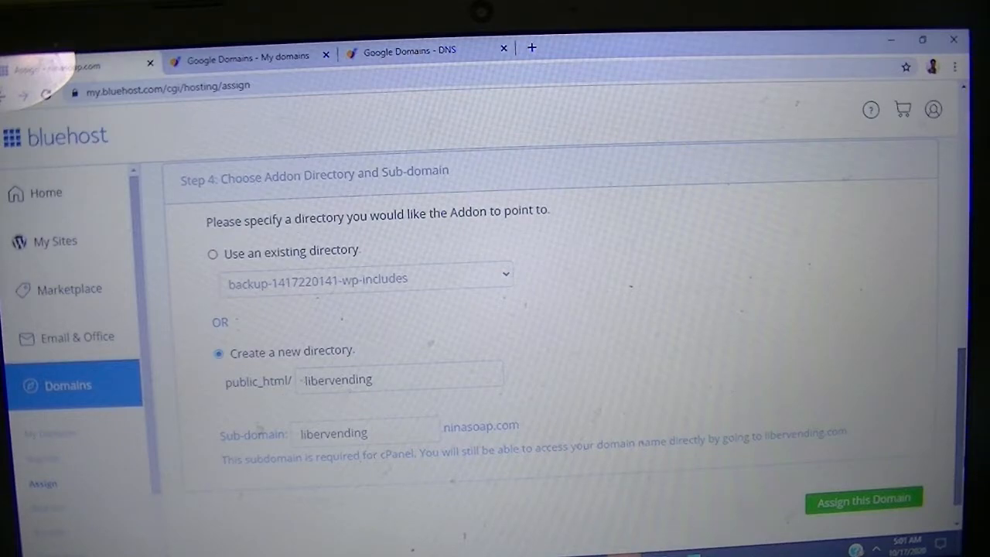
scroll("up", 3)
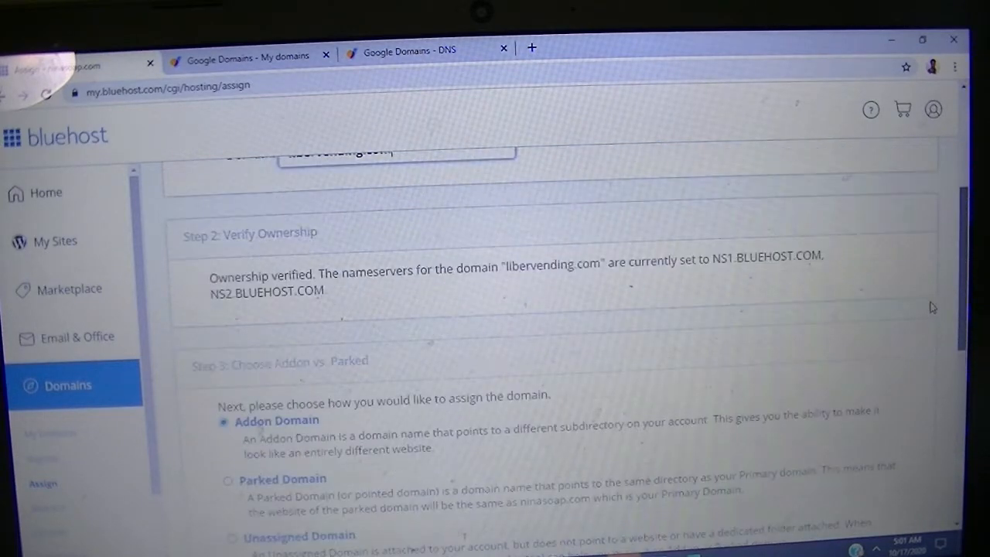
scroll("up", 3)
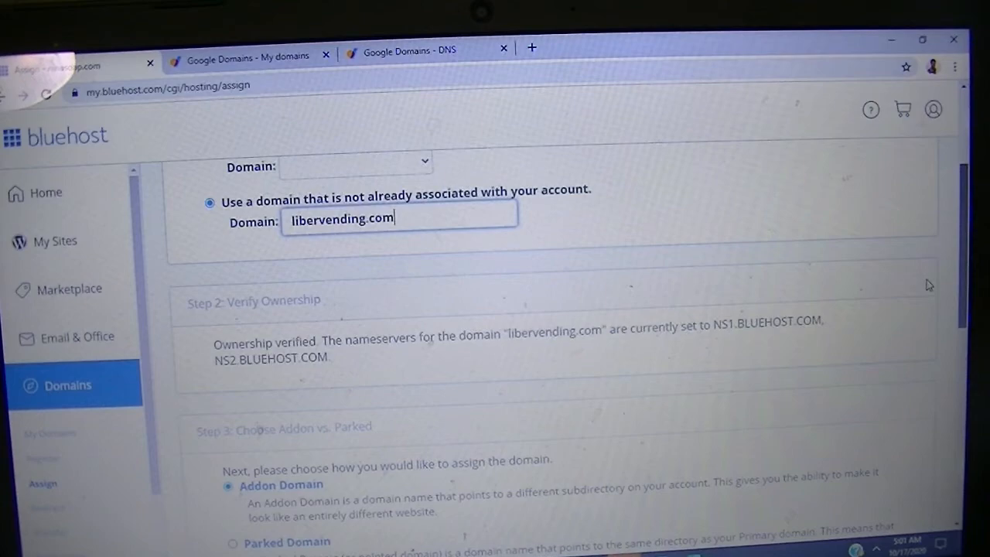
scroll("down", 3)
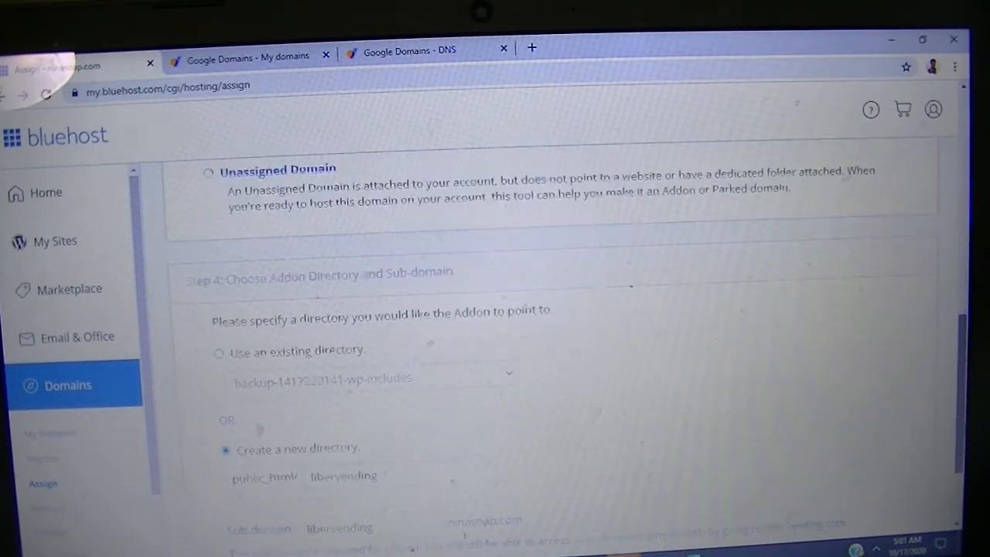
scroll("down", 3)
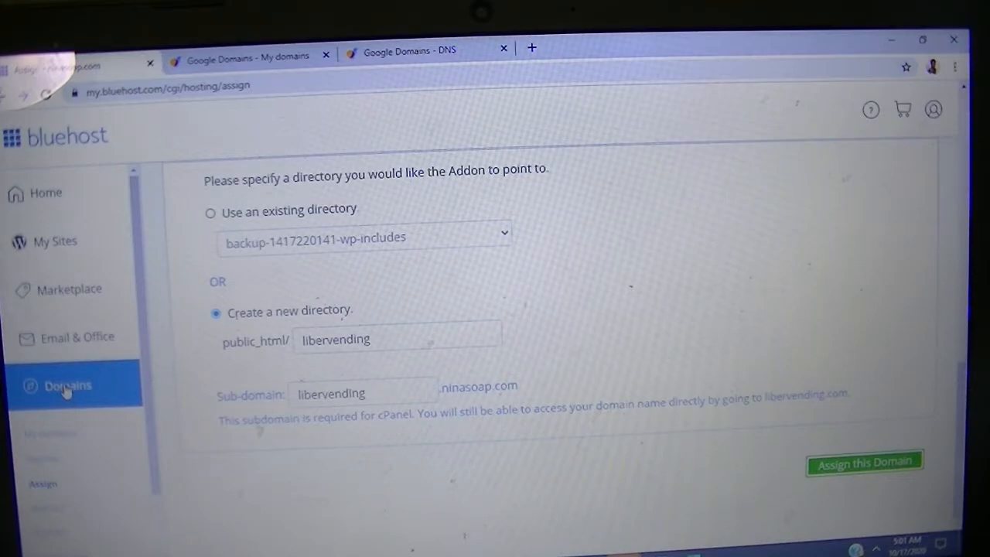
left_click(68, 386)
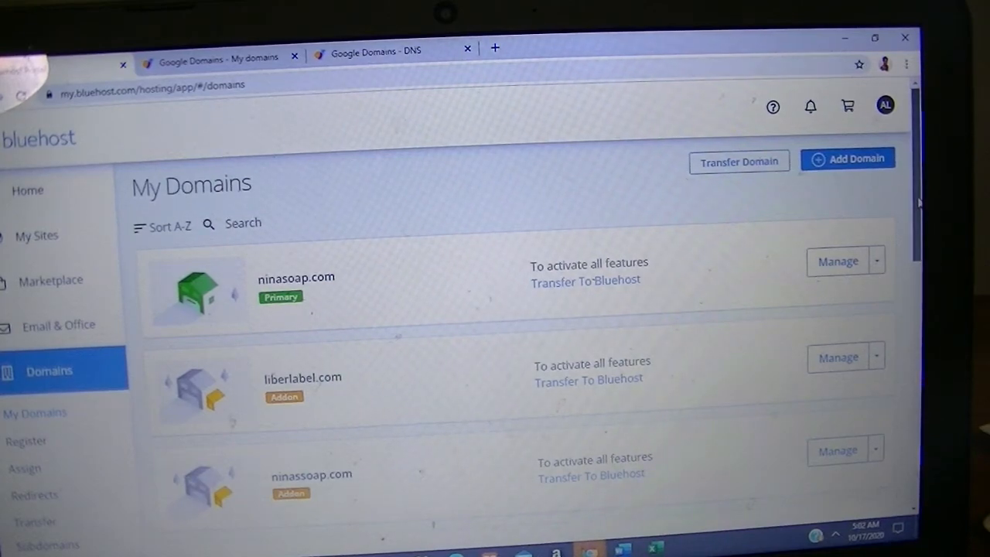
Confirm both Addon domains are listed, then return to the Google Domains tab
scroll("down", 3)
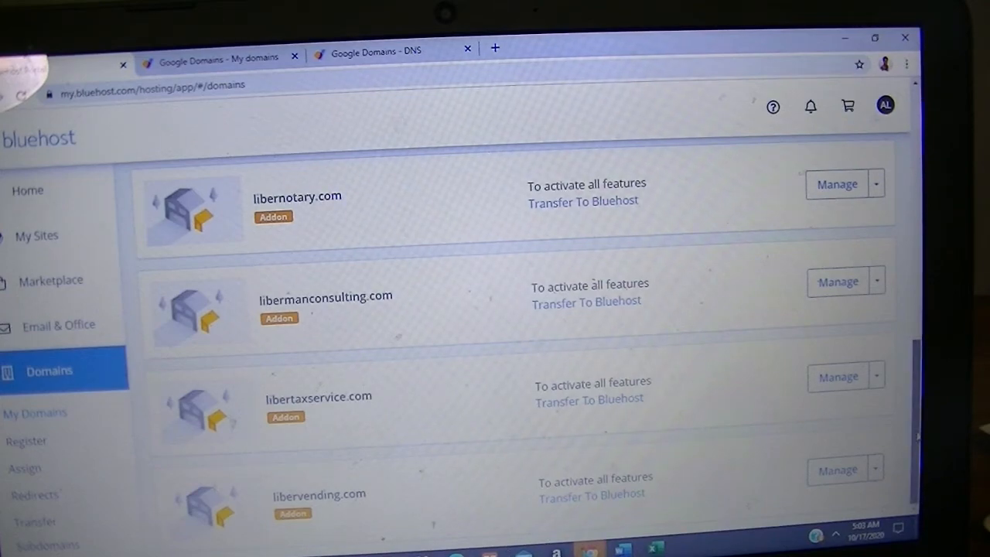
scroll("down", 3)
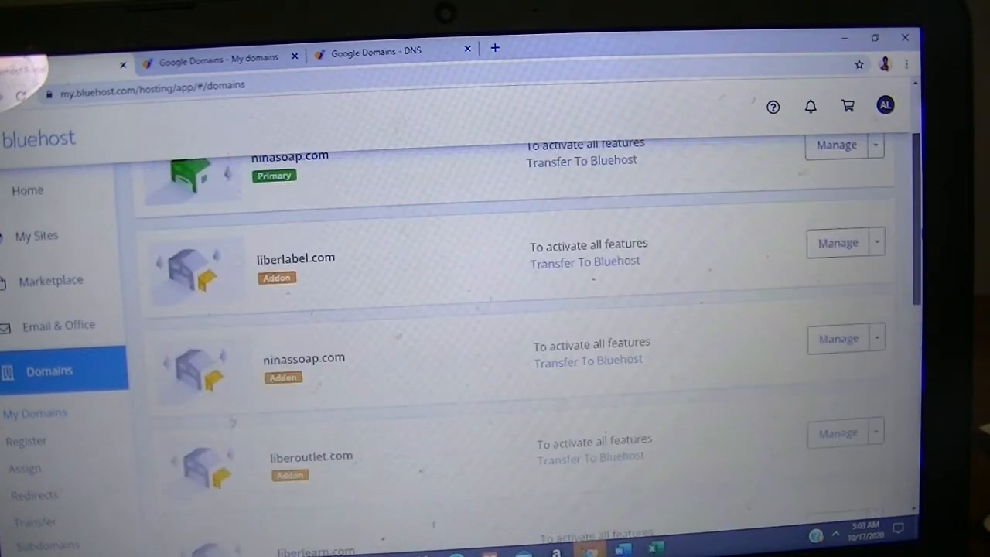
scroll("up", 3)
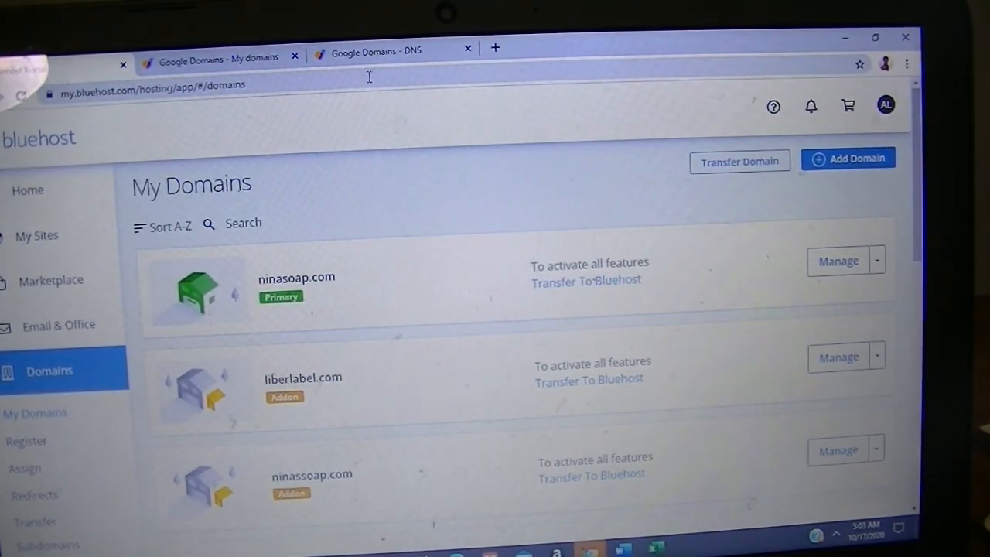
left_click(217, 57)
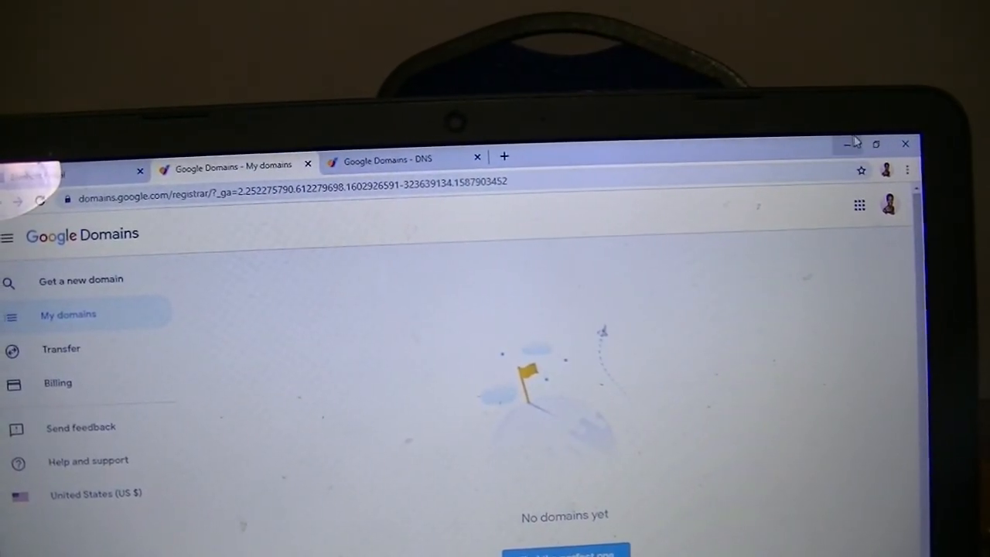
mouse_move(848, 143)
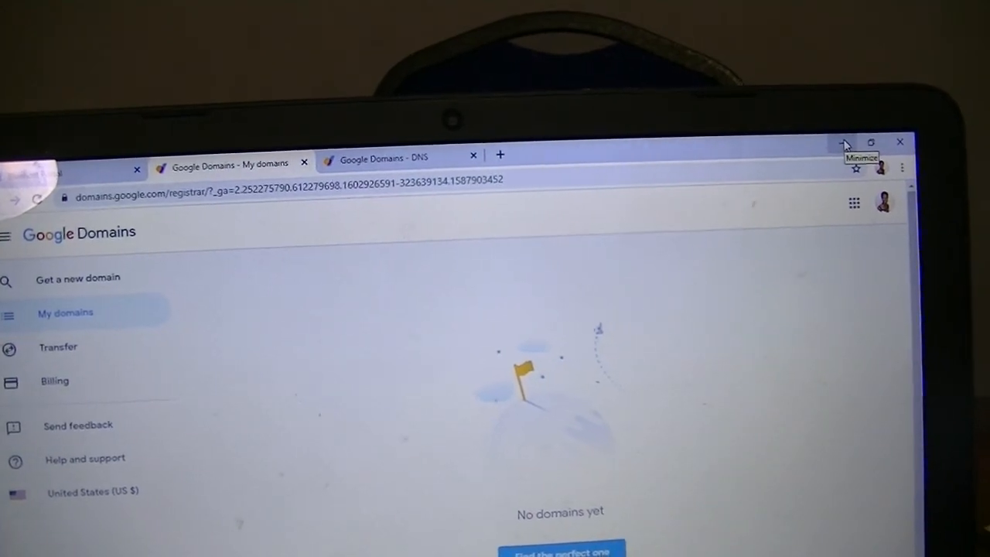